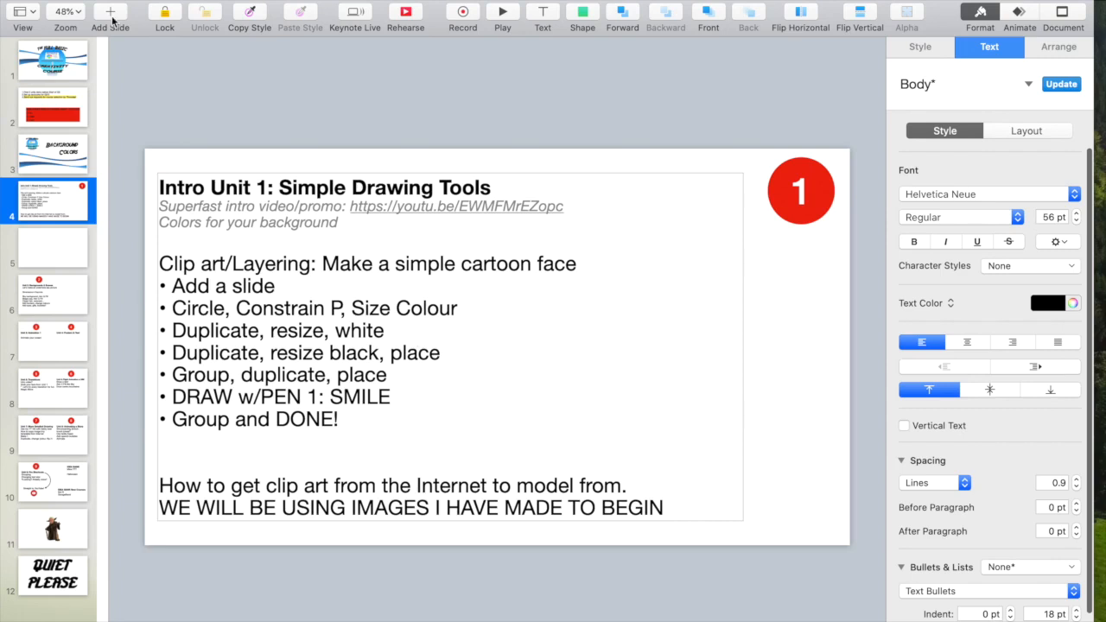
# Add a Blank-layout slide after the intro slide and bring up the basic shapes library.
pyautogui.click(111, 12)
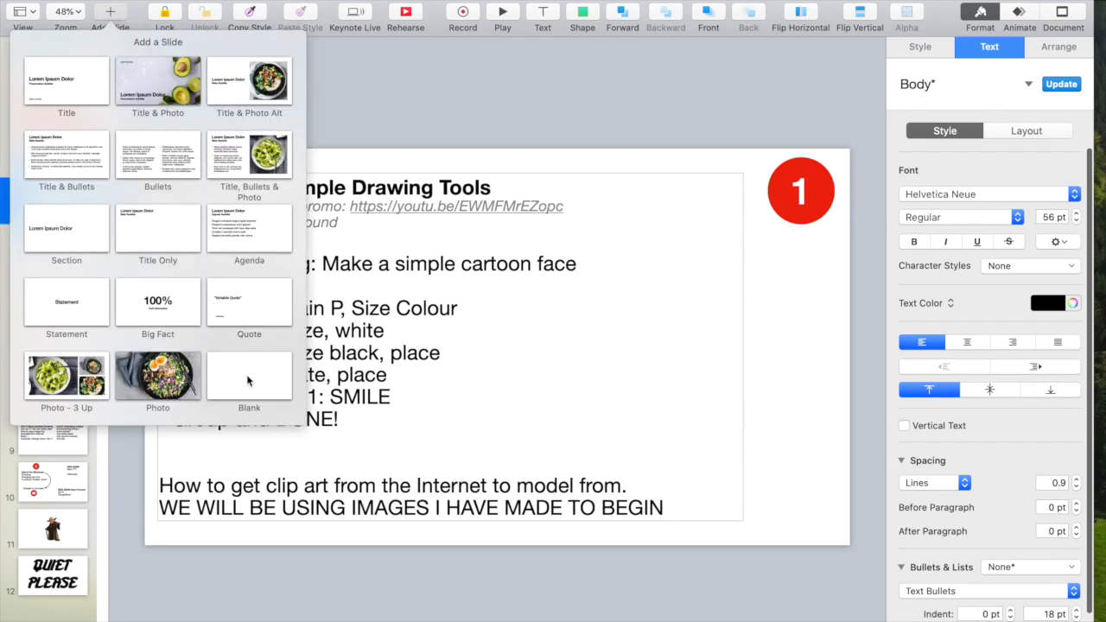
pyautogui.click(249, 377)
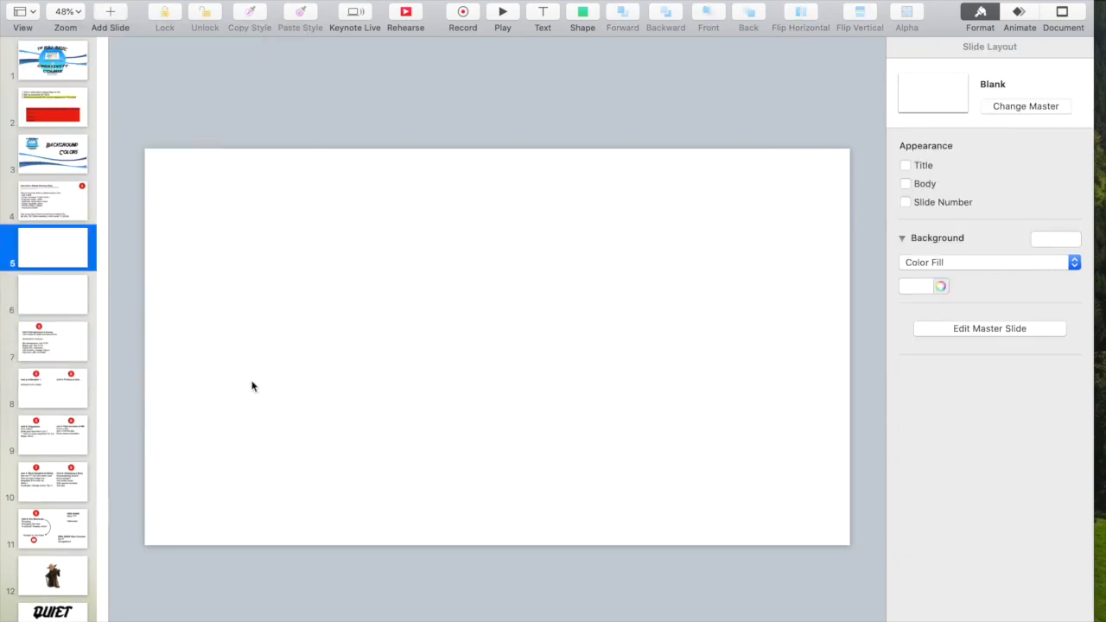
pyautogui.click(52, 200)
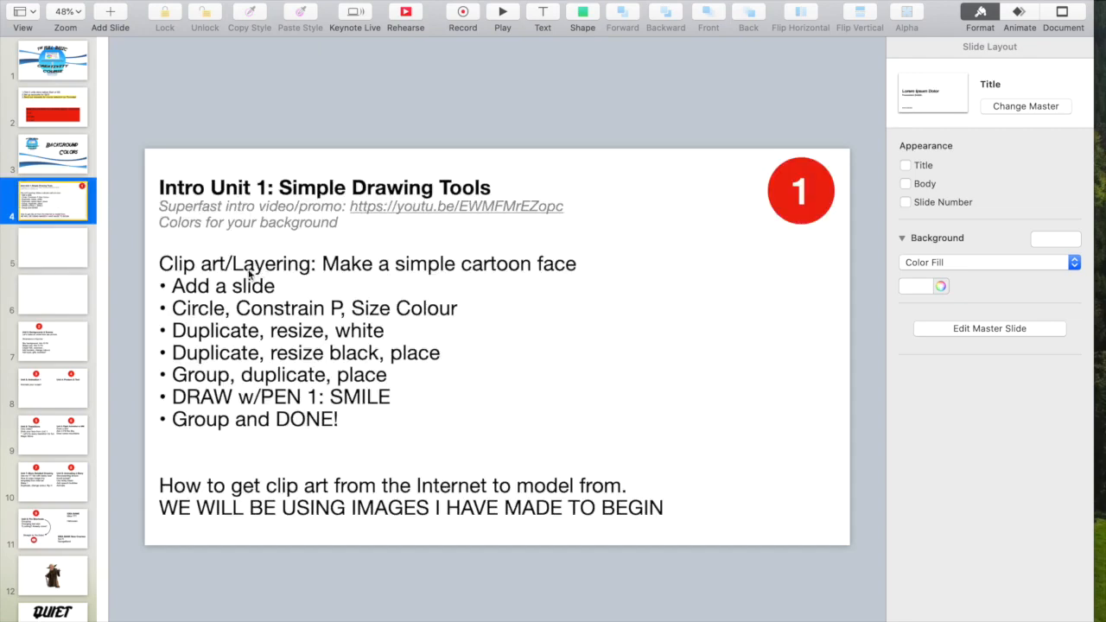
pyautogui.moveTo(349, 315)
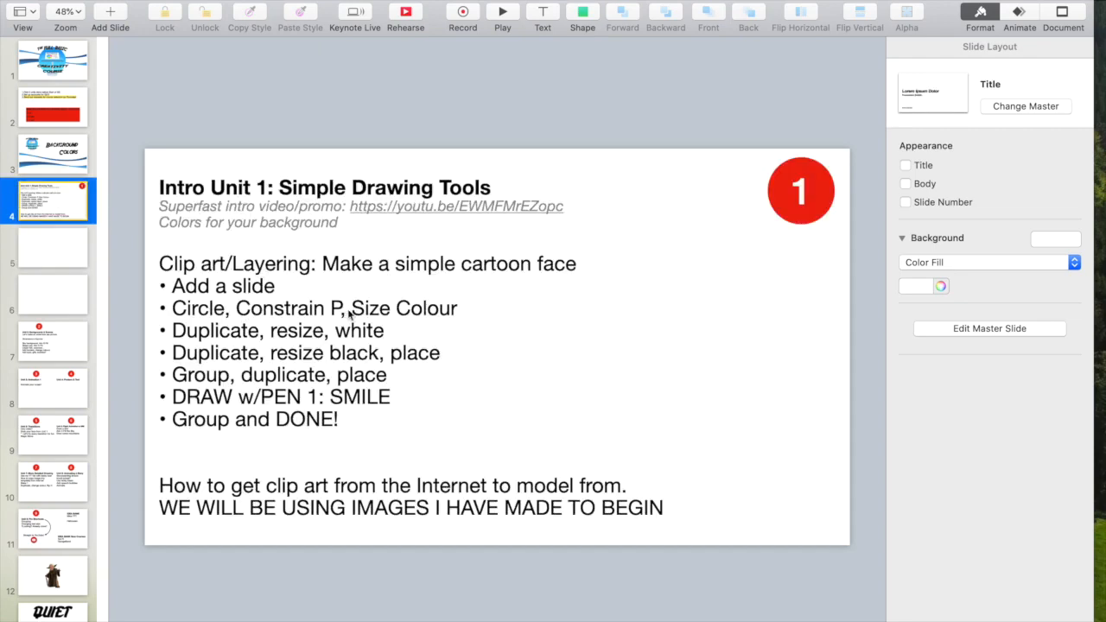
pyautogui.click(52, 249)
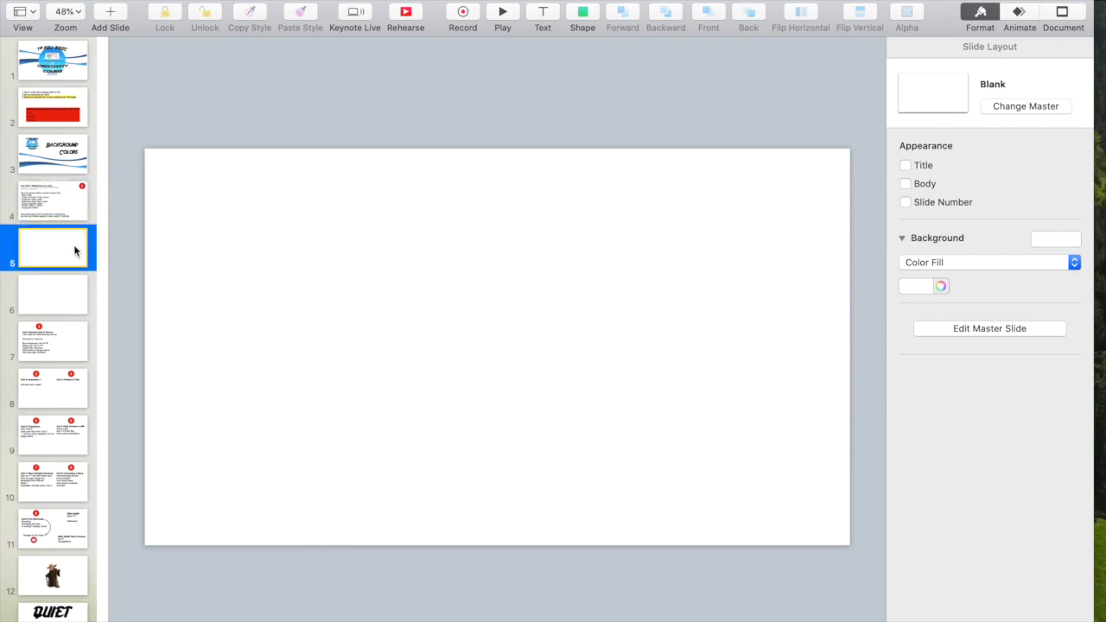
pyautogui.click(580, 12)
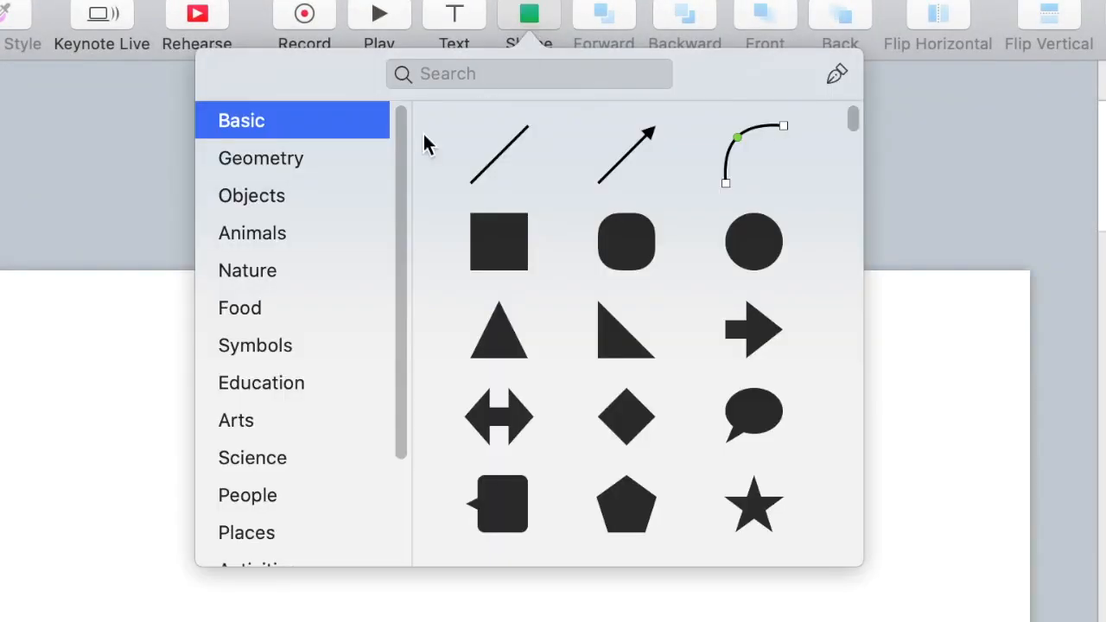
# Insert a circle and enlarge it with constrained proportions to nearly fill the slide height, centred.
pyautogui.click(753, 242)
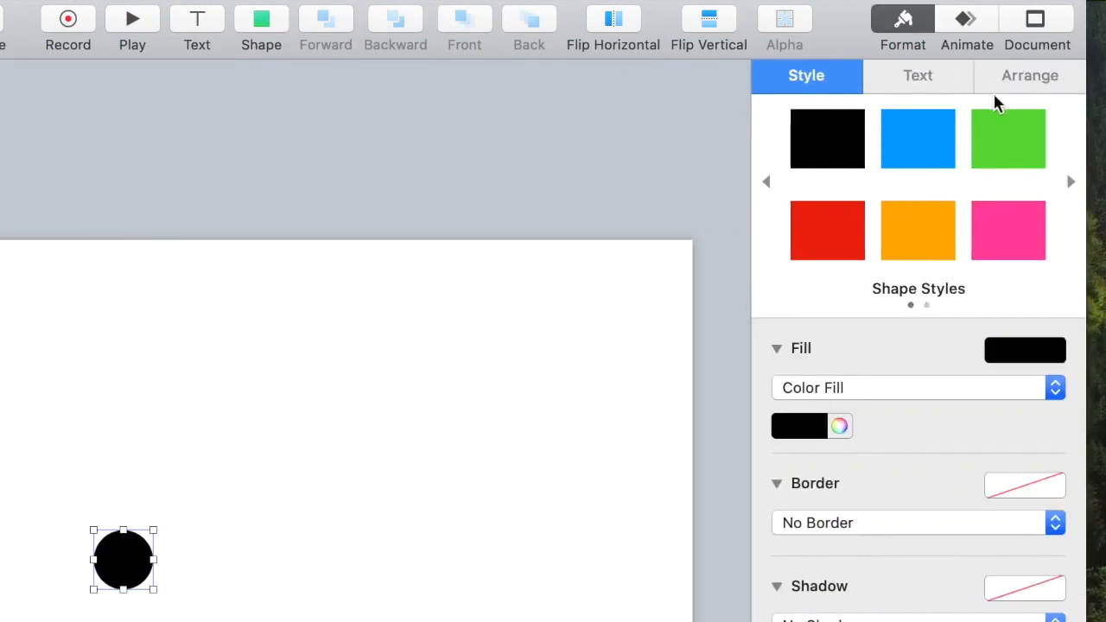
pyautogui.click(1030, 76)
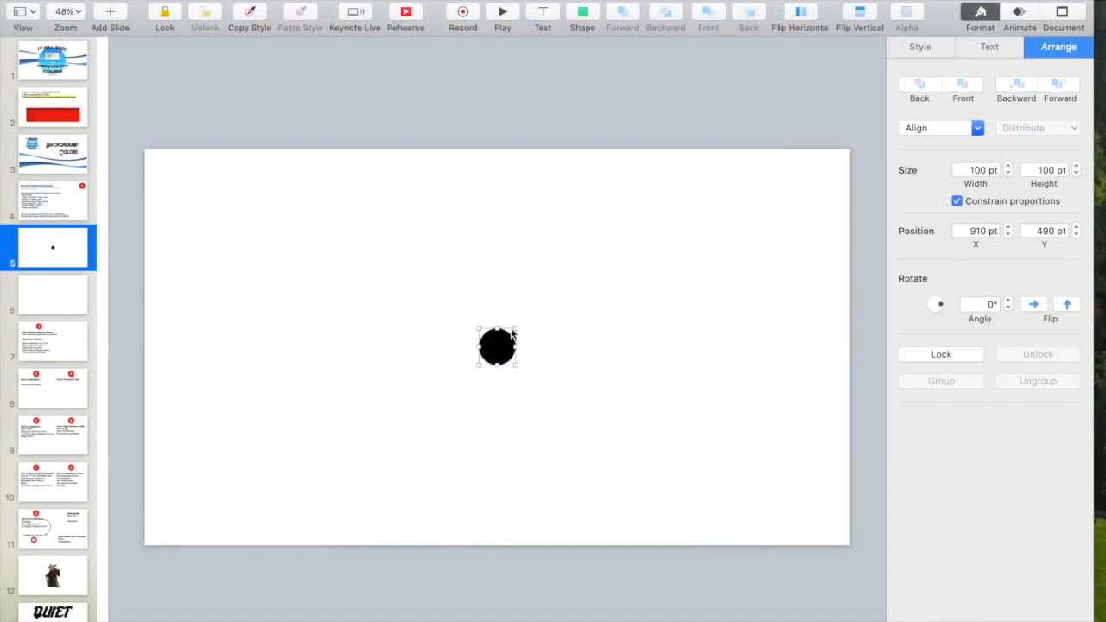
pyautogui.moveTo(517, 325); pyautogui.dragTo(671, 228)
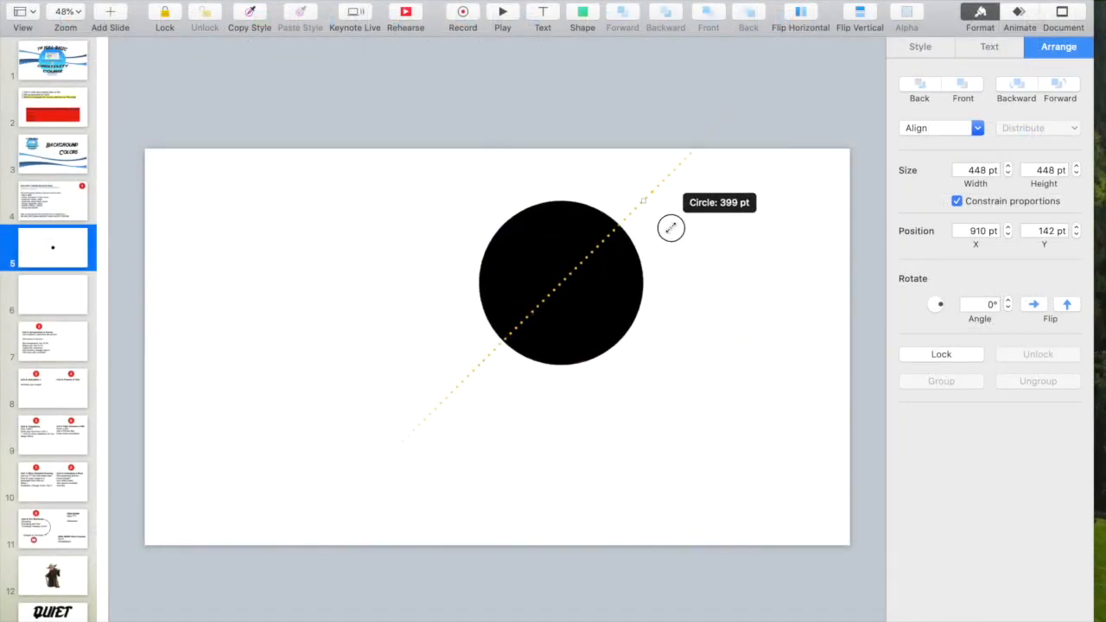
pyautogui.moveTo(562, 286); pyautogui.dragTo(398, 263)
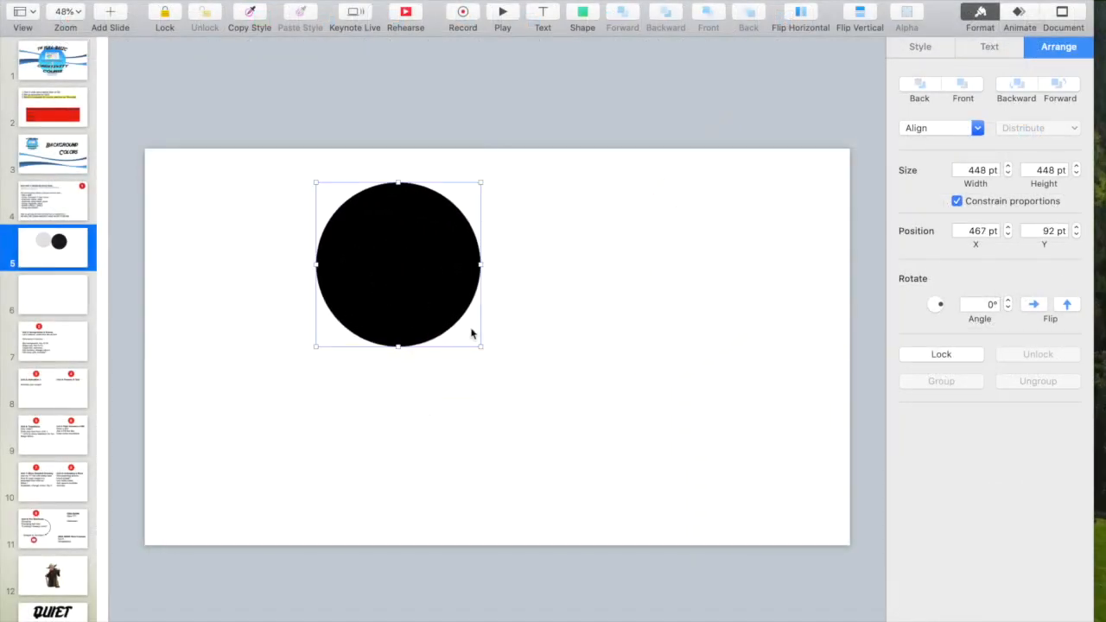
pyautogui.moveTo(481, 345); pyautogui.dragTo(645, 512)
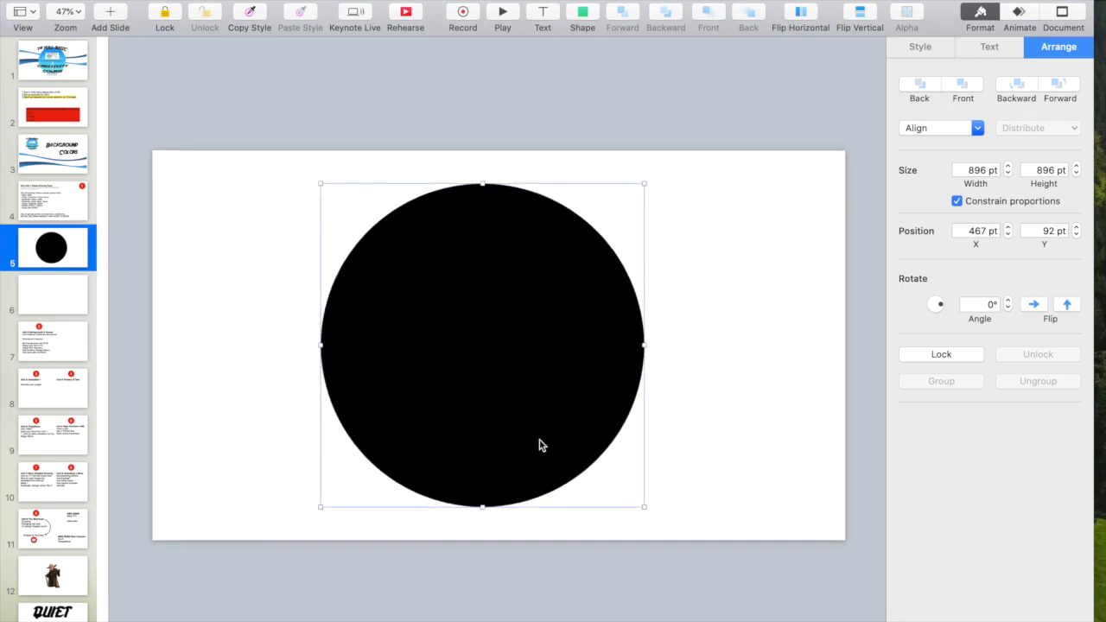
# Change the circle's fill from black to the Cantaloupe pencil colour.
pyautogui.click(919, 47)
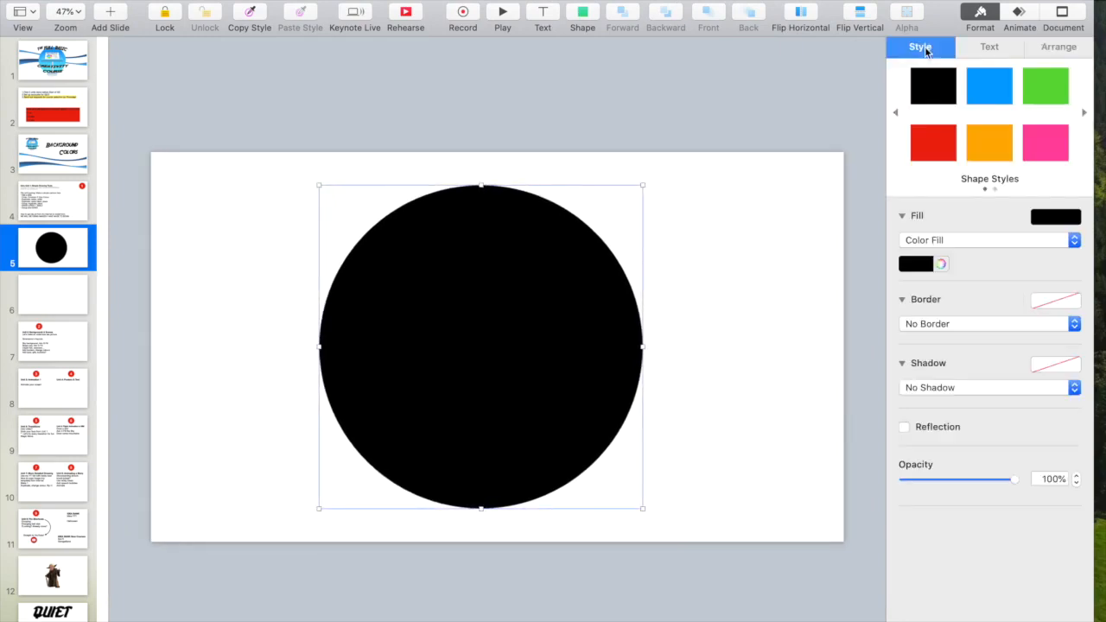
pyautogui.click(941, 263)
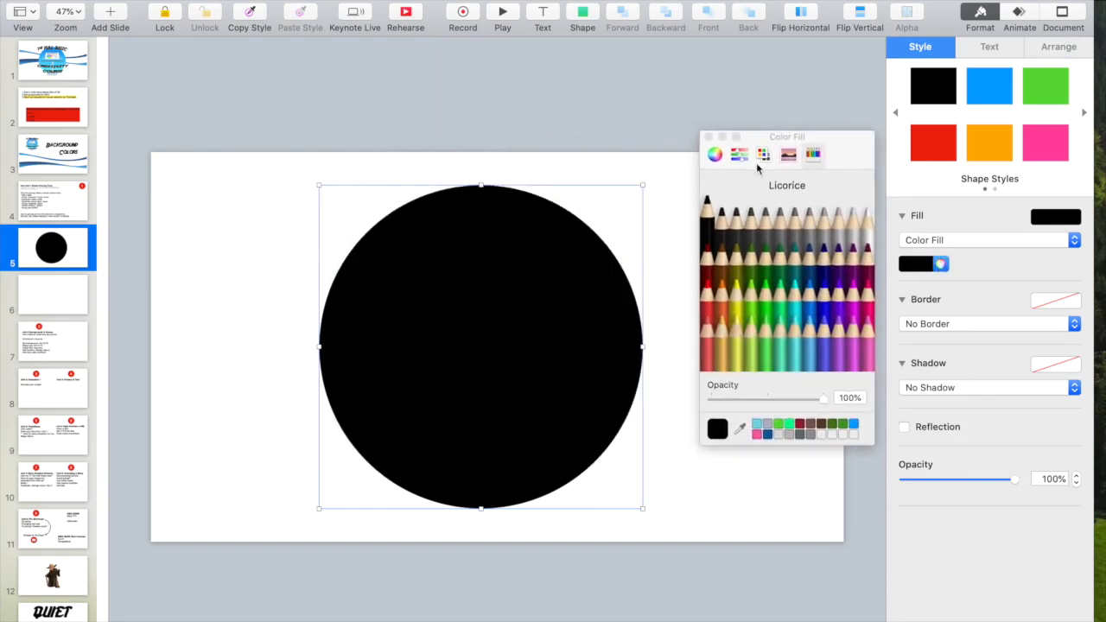
pyautogui.click(716, 153)
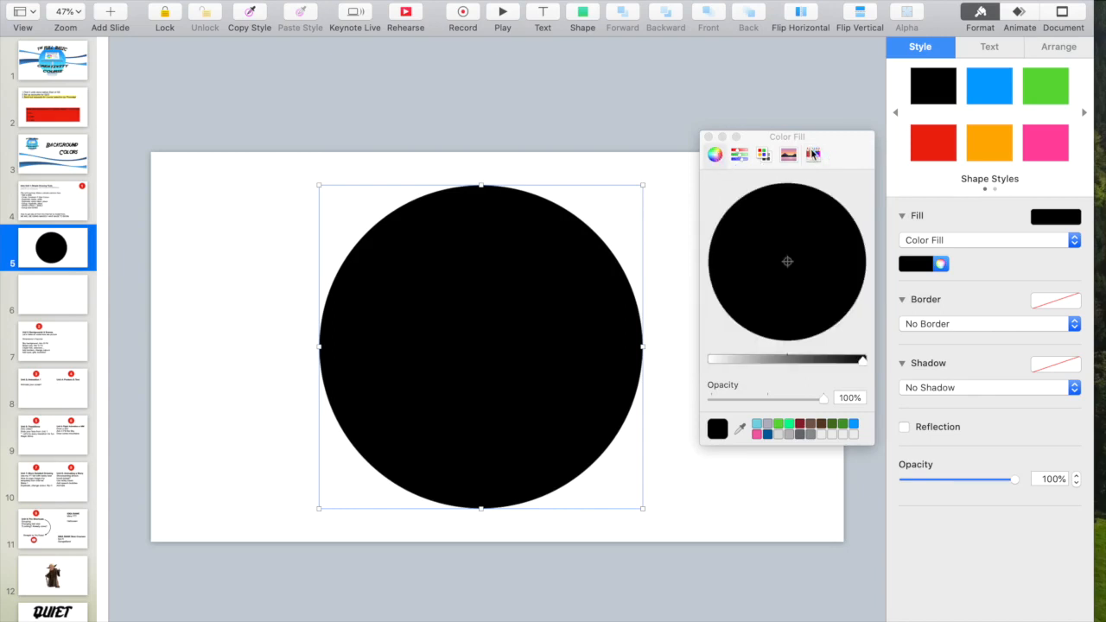
pyautogui.click(813, 154)
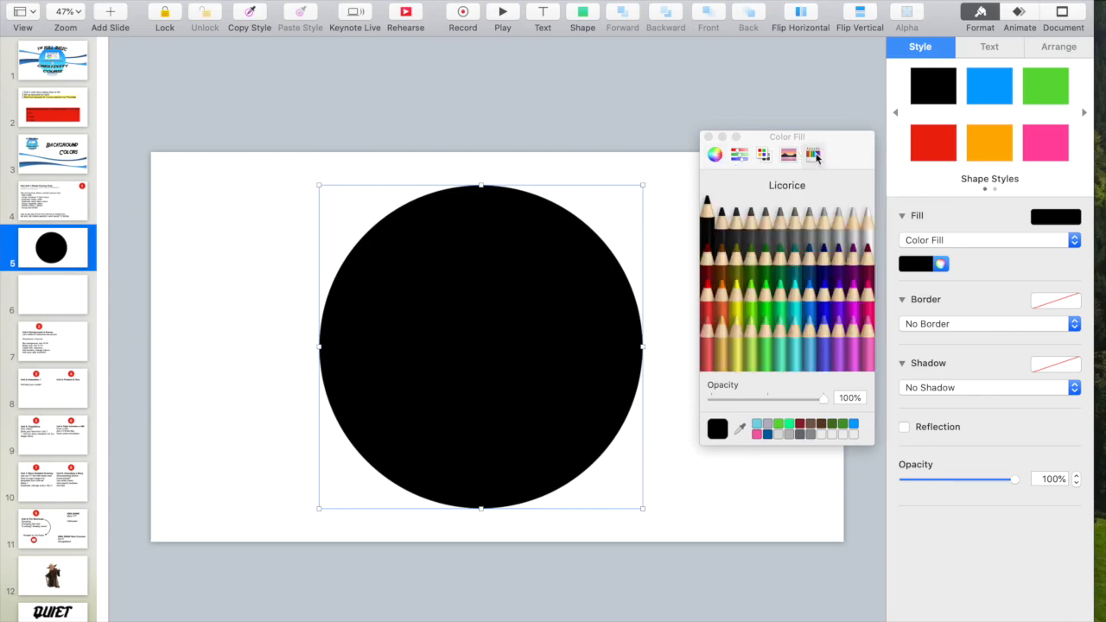
pyautogui.click(723, 332)
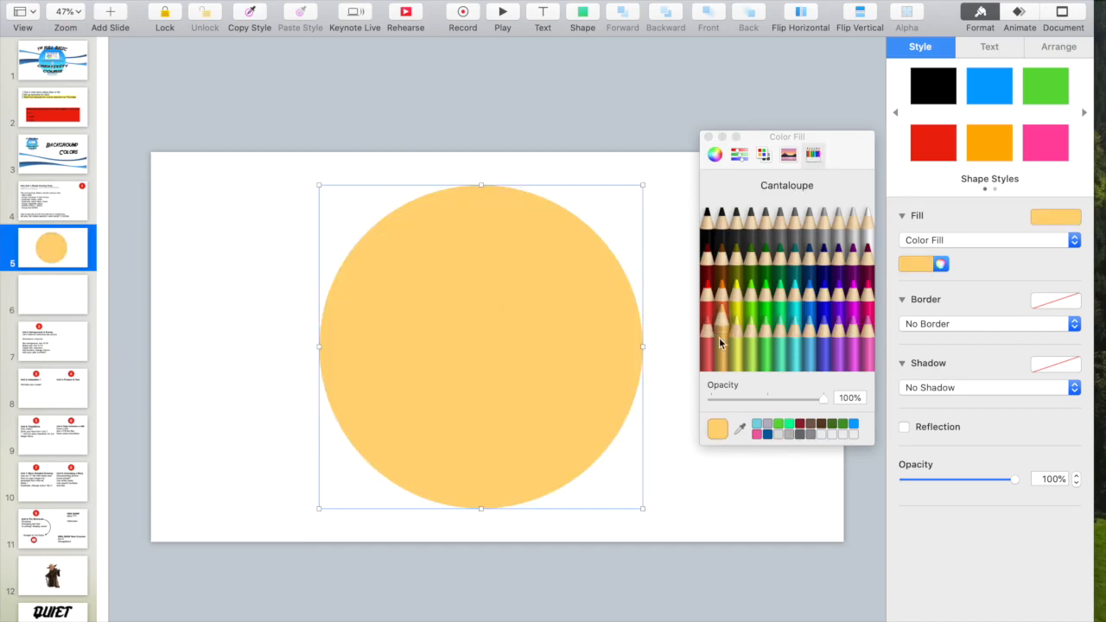
# Lower the saturation with HSB sliders to a pale yellow (FFE2A4).
pyautogui.click(739, 154)
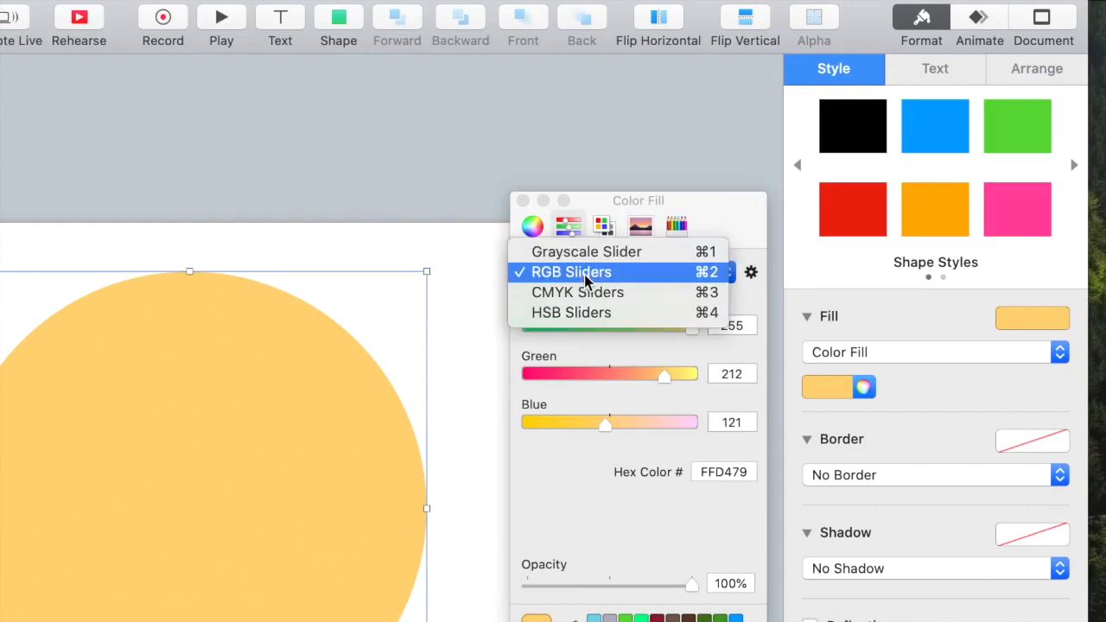
pyautogui.click(578, 292)
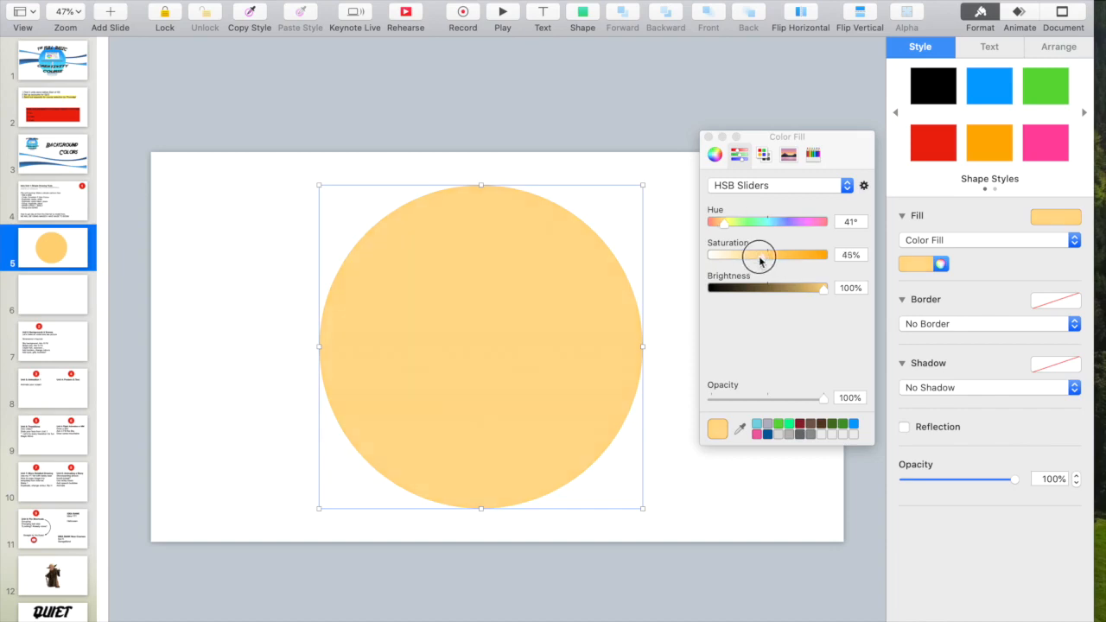
pyautogui.moveTo(759, 254); pyautogui.dragTo(750, 254)
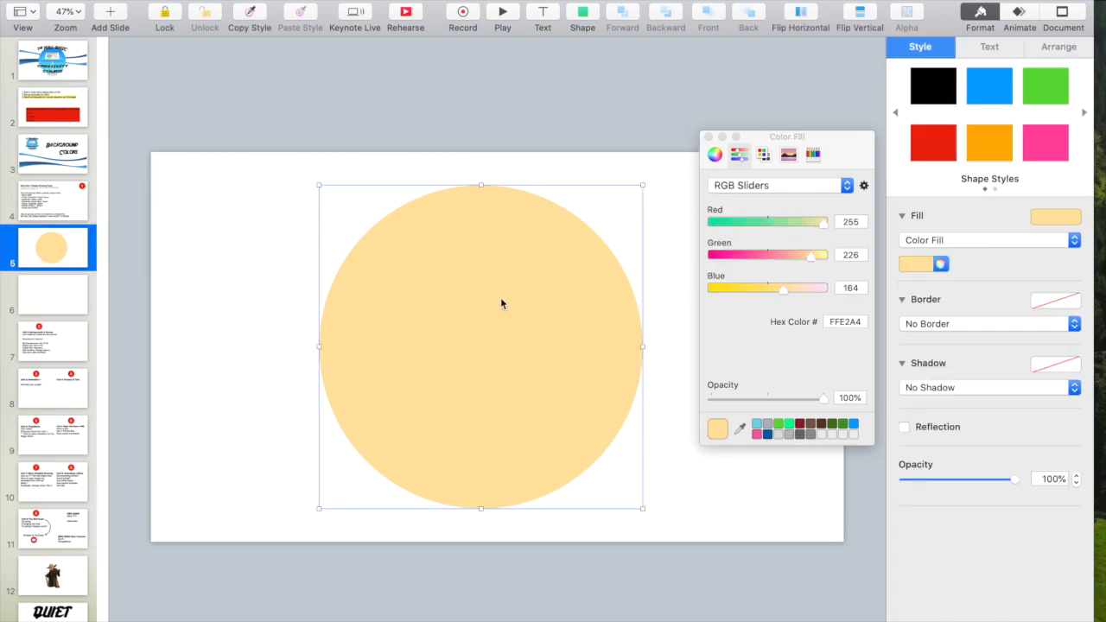
# Duplicate the yellow circle and recolour the copy white for an eye.
pyautogui.press('cmd+d')
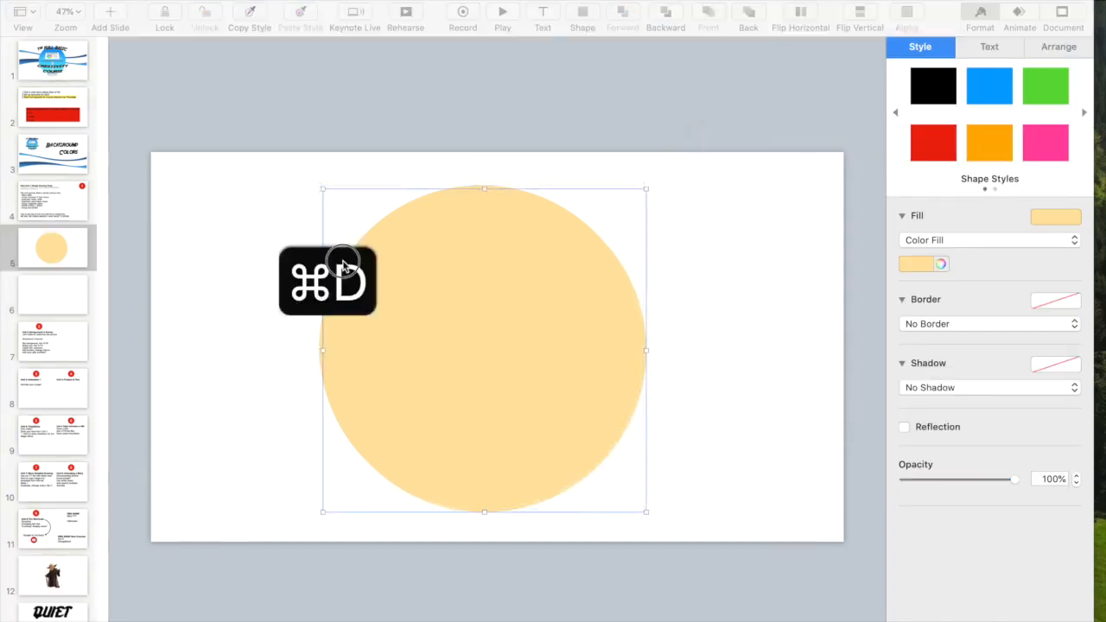
pyautogui.click(916, 263)
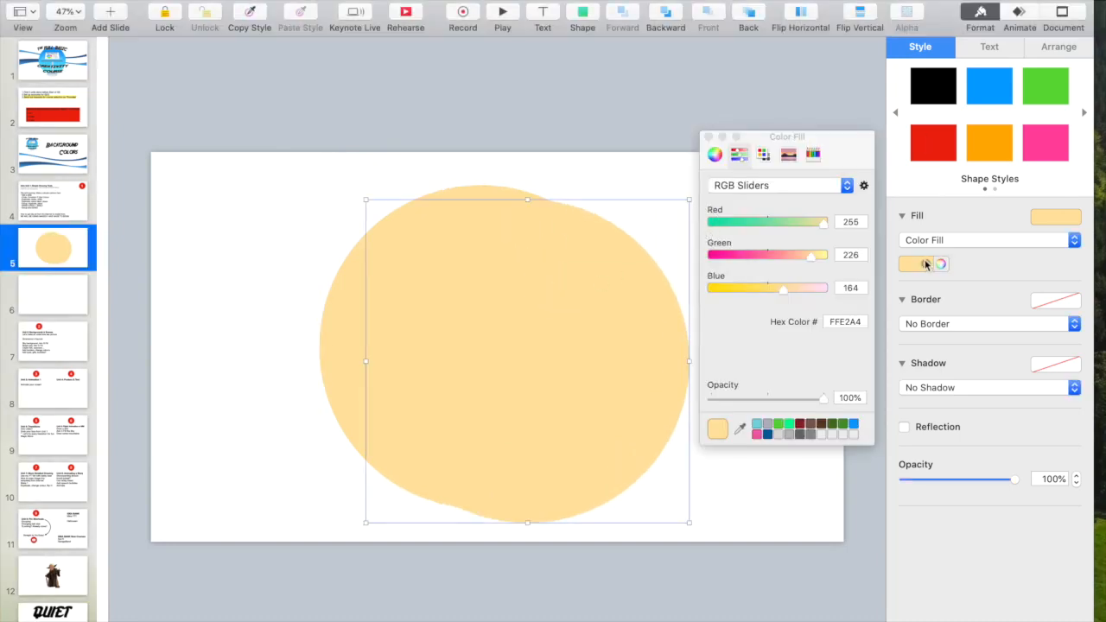
pyautogui.click(940, 263)
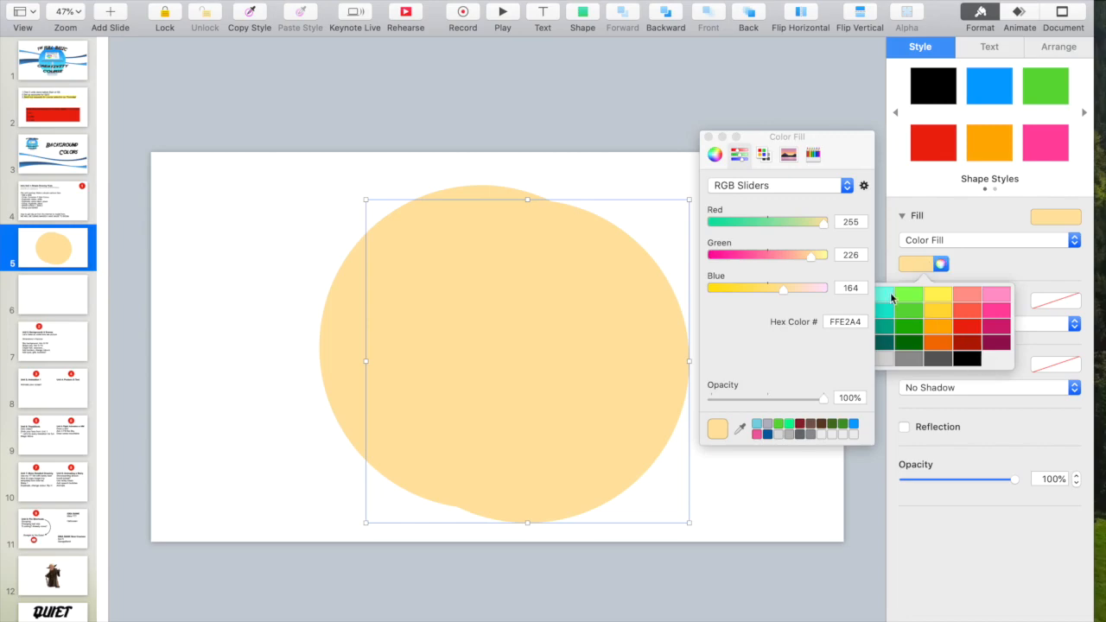
pyautogui.moveTo(786, 135); pyautogui.dragTo(746, 80)
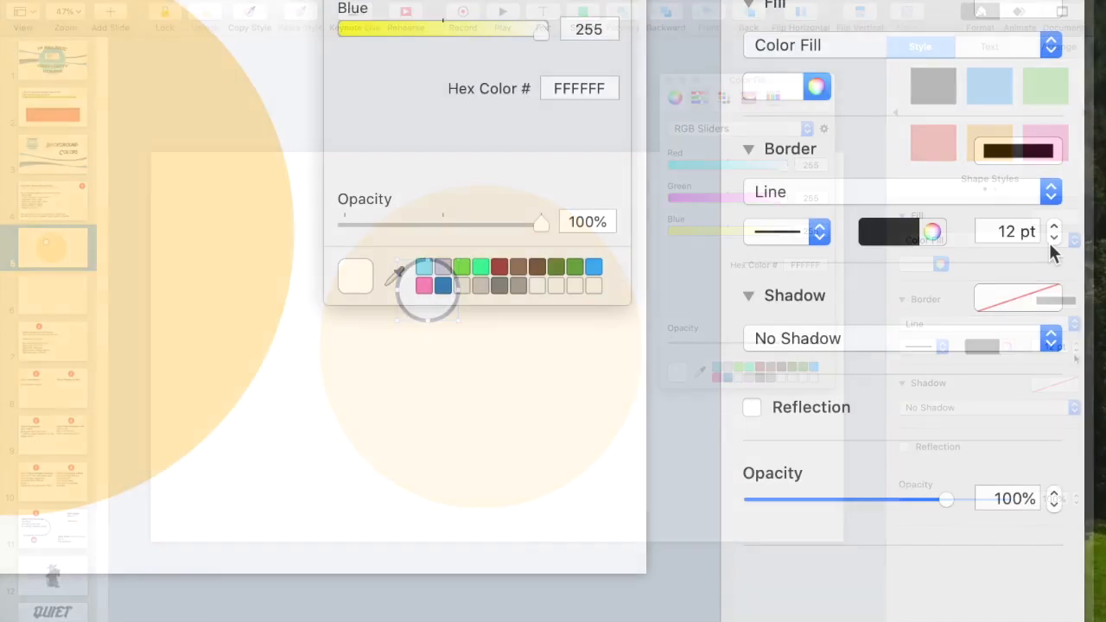
pyautogui.click(1054, 237)
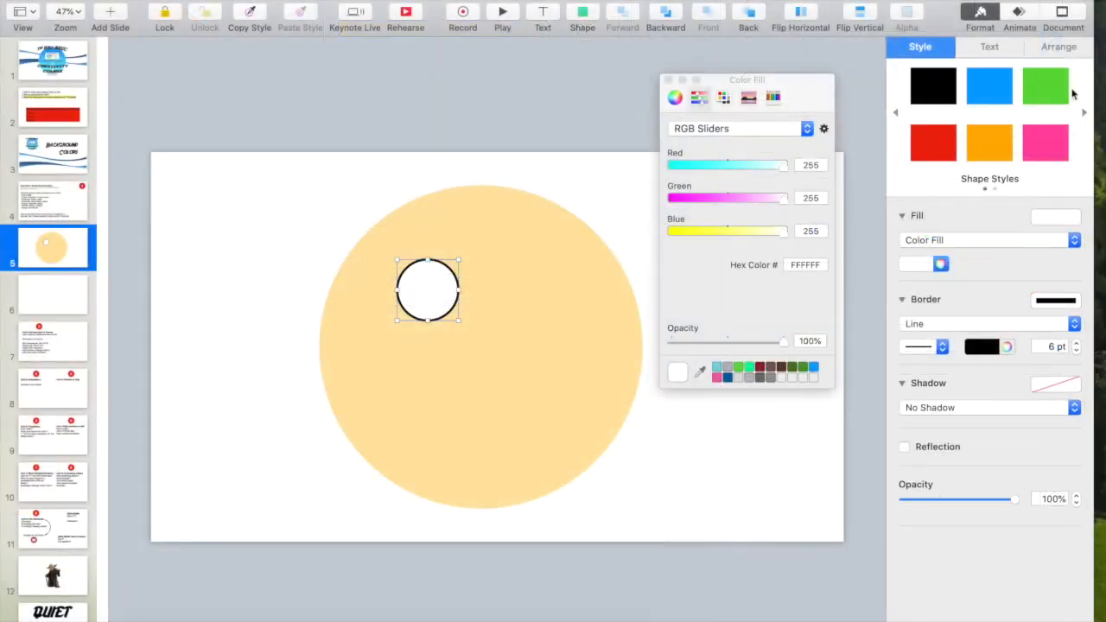
# Resize the white copy into a small upright oval eye on the face.
pyautogui.click(1058, 47)
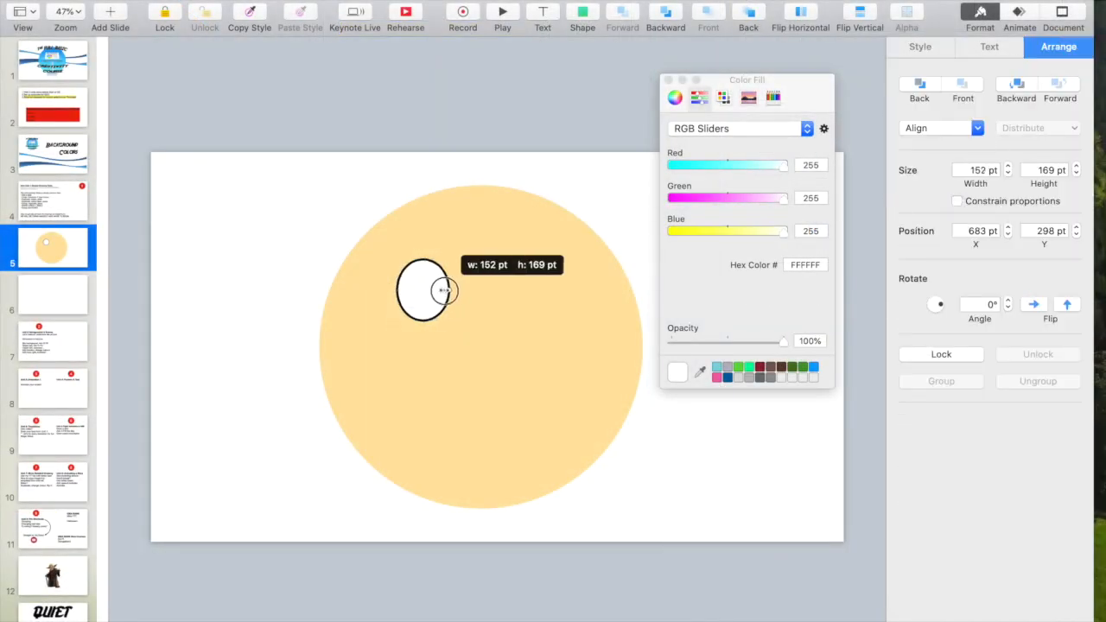
pyautogui.moveTo(447, 290); pyautogui.dragTo(441, 290)
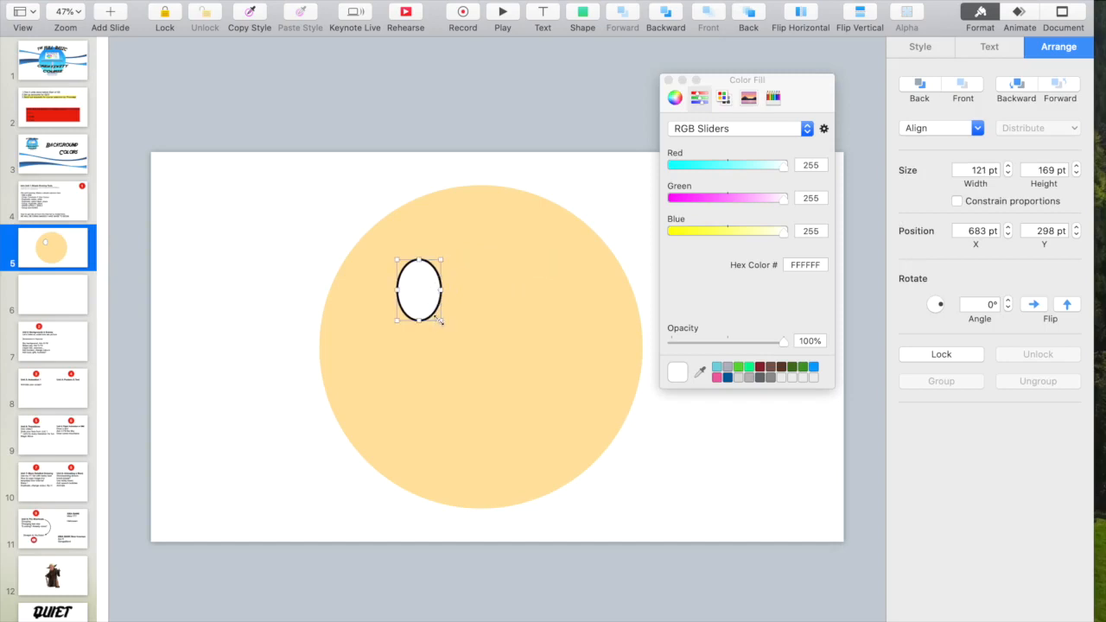
pyautogui.moveTo(442, 318); pyautogui.dragTo(463, 356)
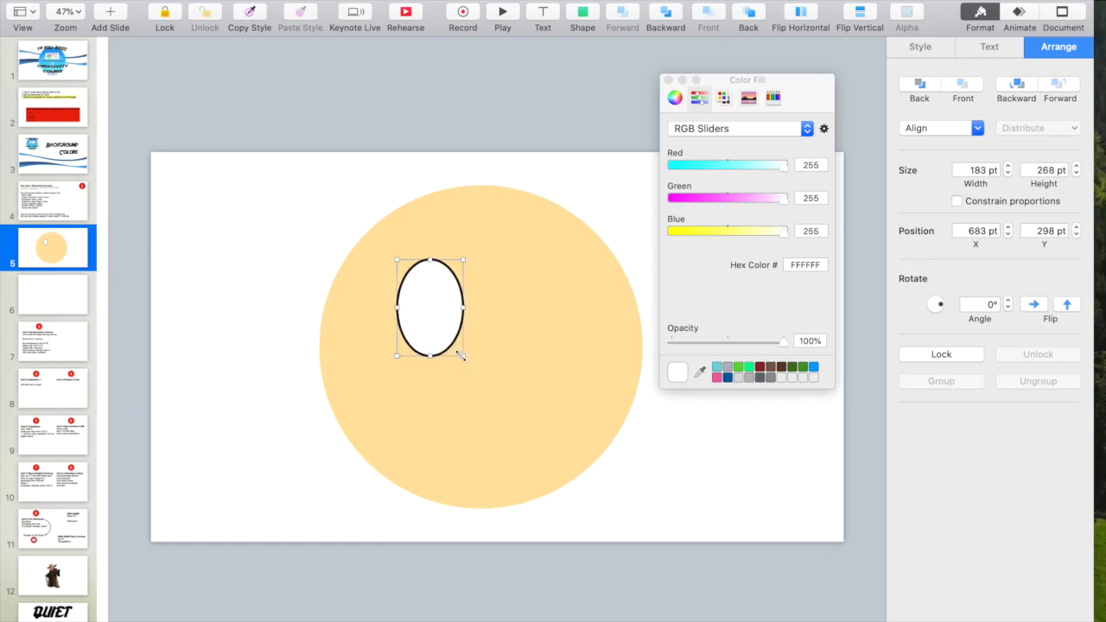
# Give the big yellow circle a black Line border.
pyautogui.click(554, 344)
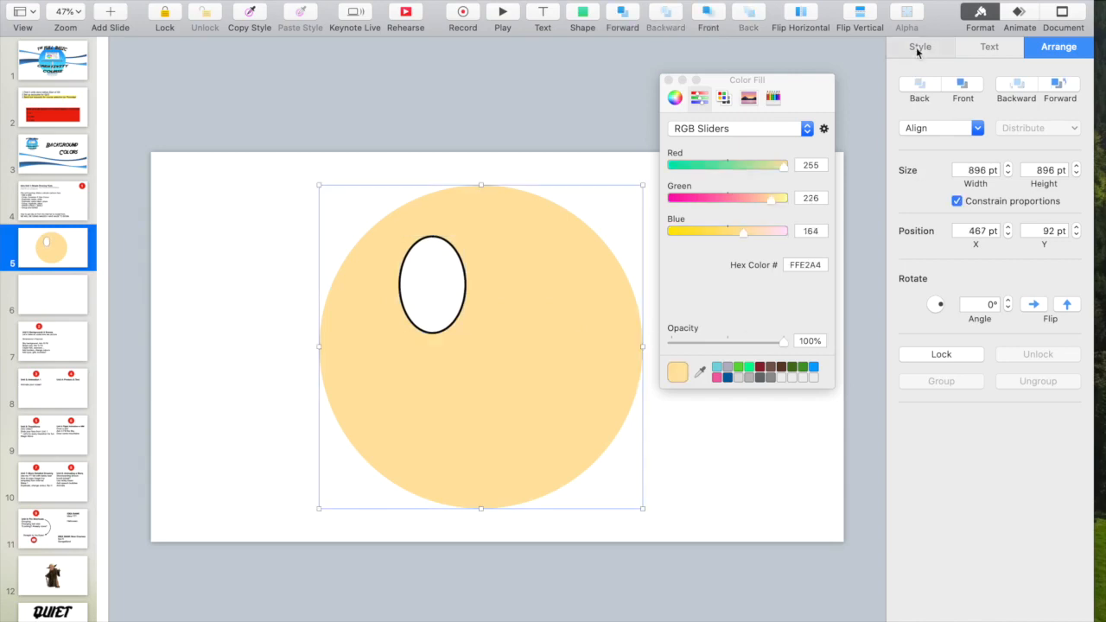
pyautogui.click(920, 47)
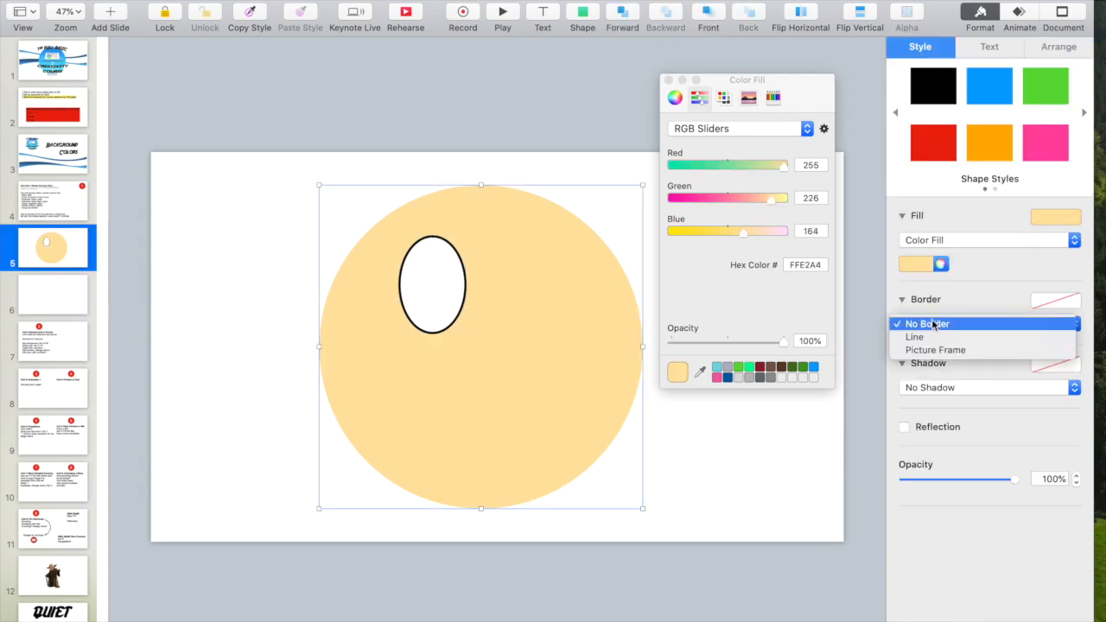
pyautogui.click(915, 335)
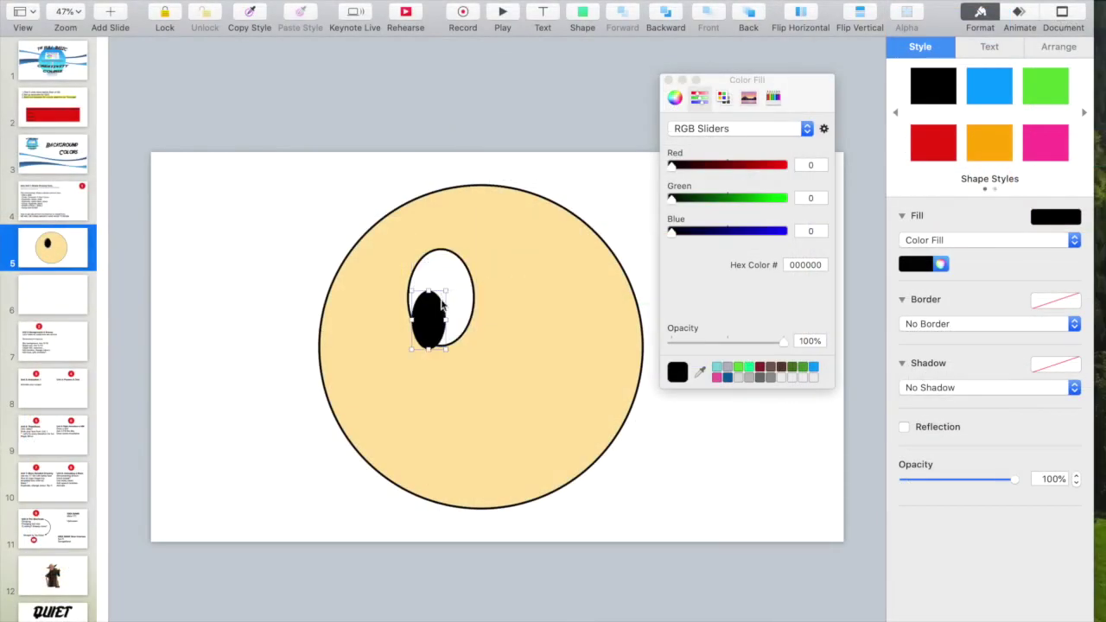
# Place the black pupil inside the white oval and group them into one eye object.
pyautogui.moveTo(429, 314); pyautogui.dragTo(442, 315)
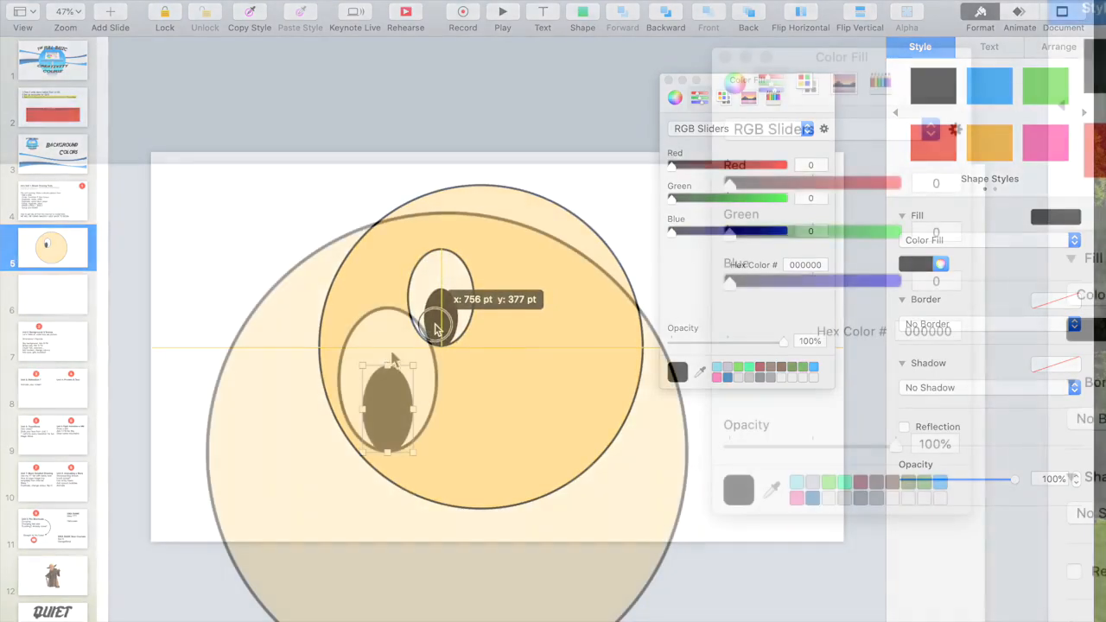
pyautogui.click(740, 491)
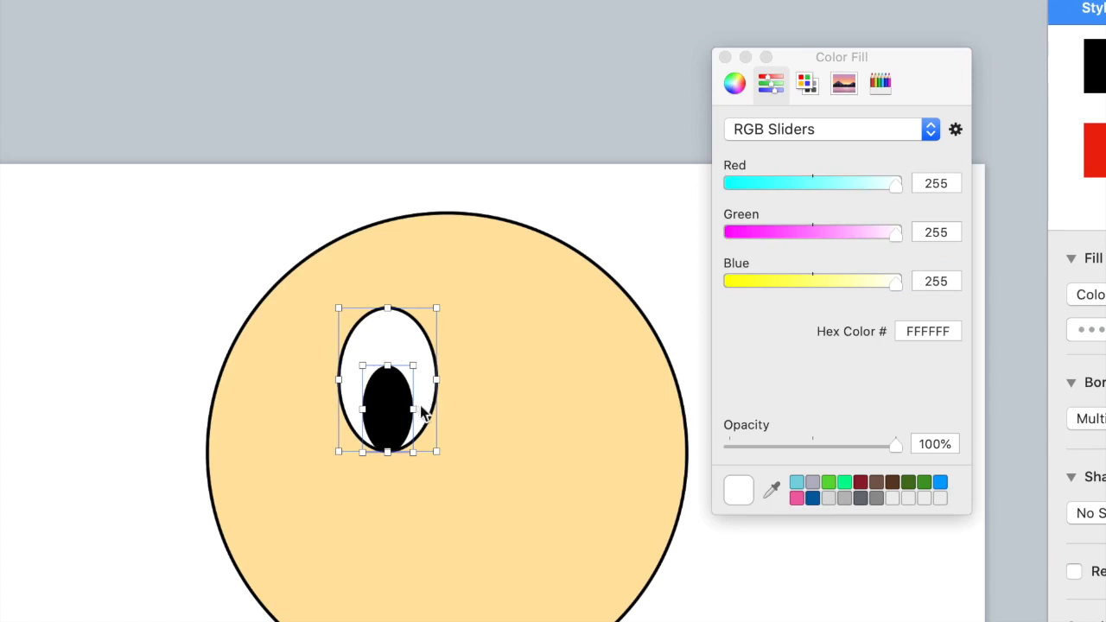
pyautogui.moveTo(387, 349)
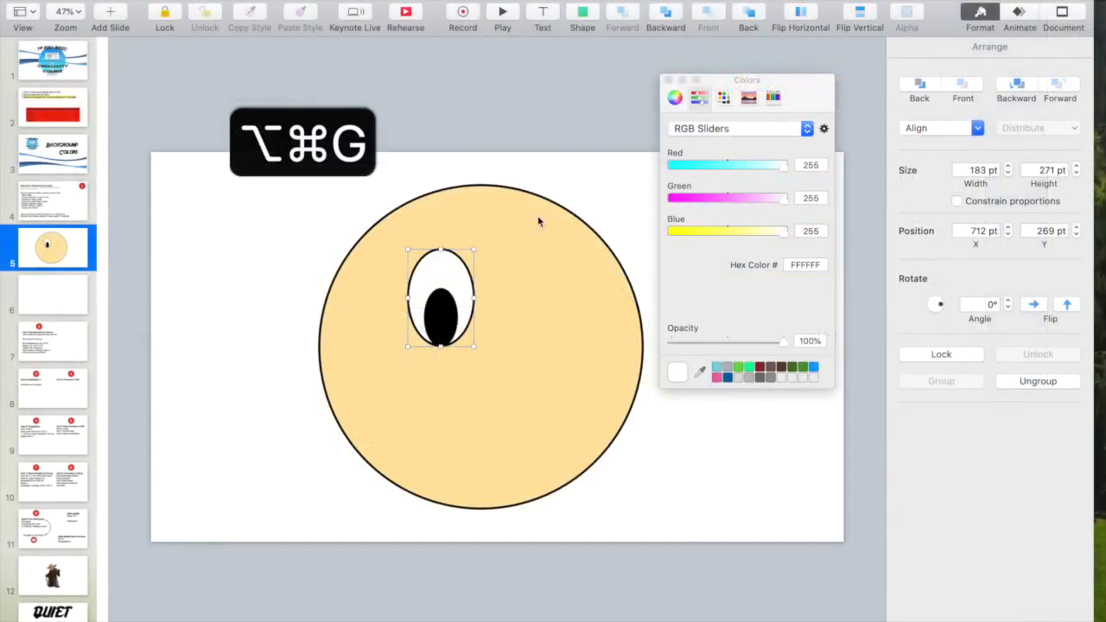
pyautogui.press('cmd+z')
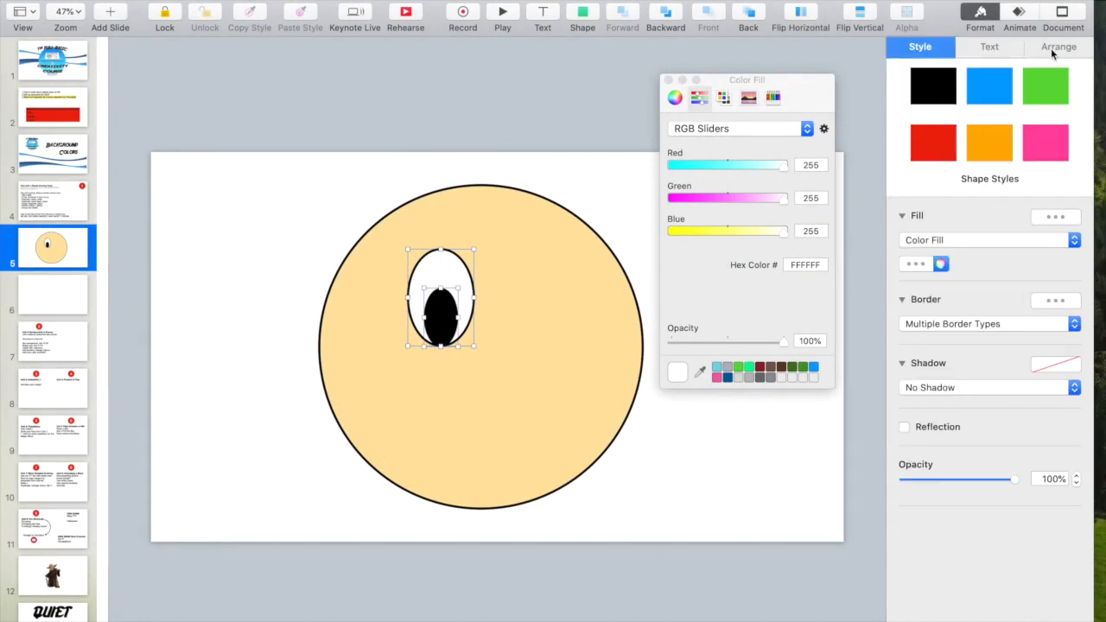
pyautogui.click(1058, 47)
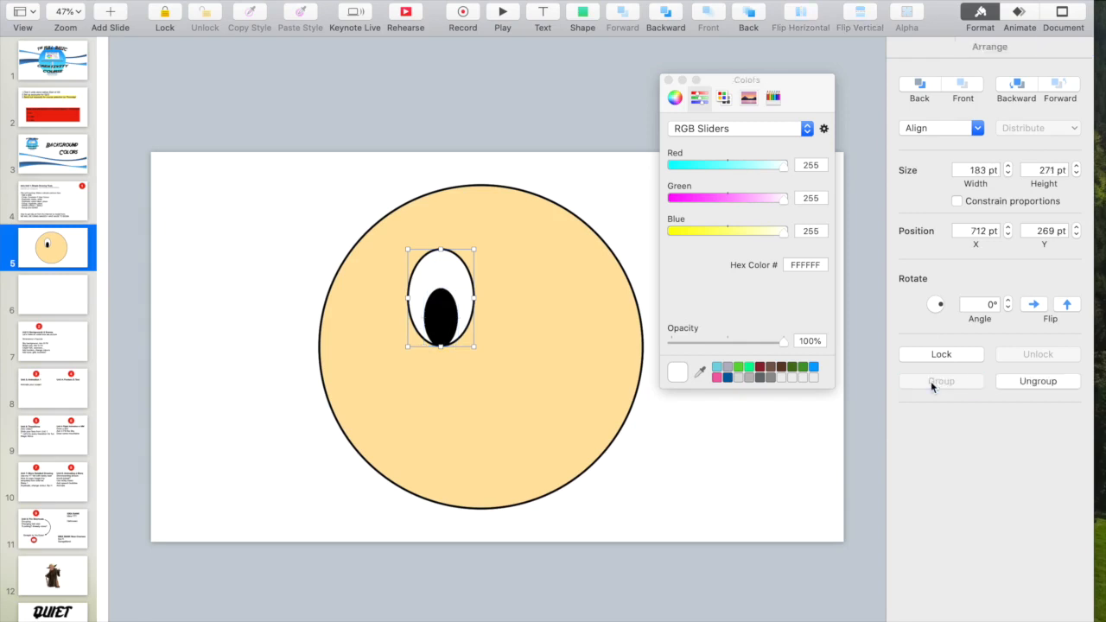
pyautogui.moveTo(940, 382)
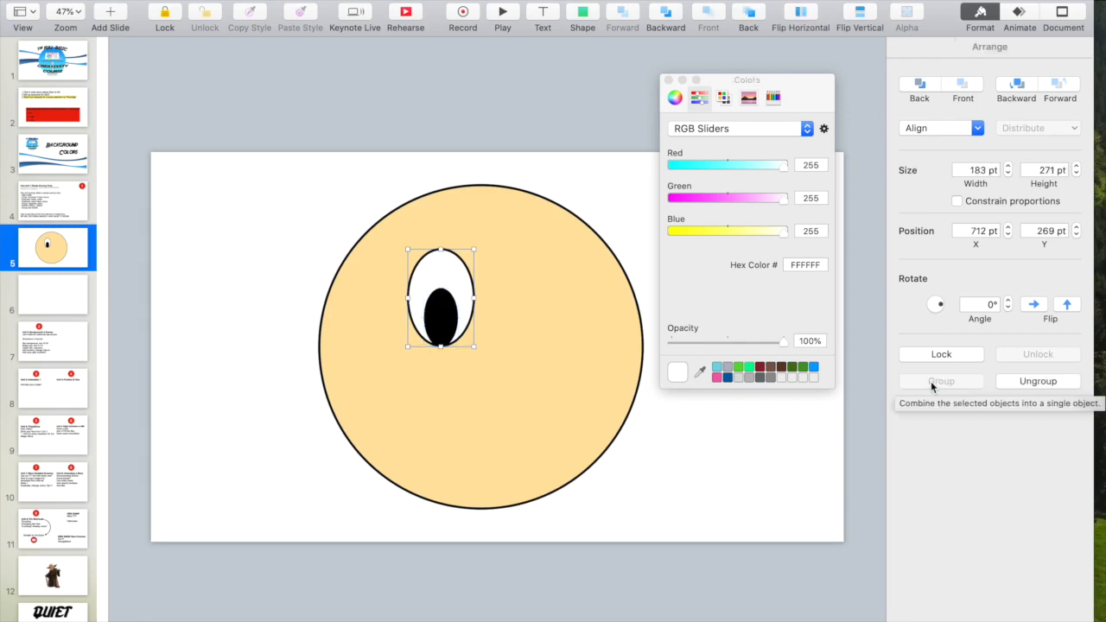
# Duplicate the grouped eye and move the copy to the right as the second eye.
pyautogui.press('cmd+d')
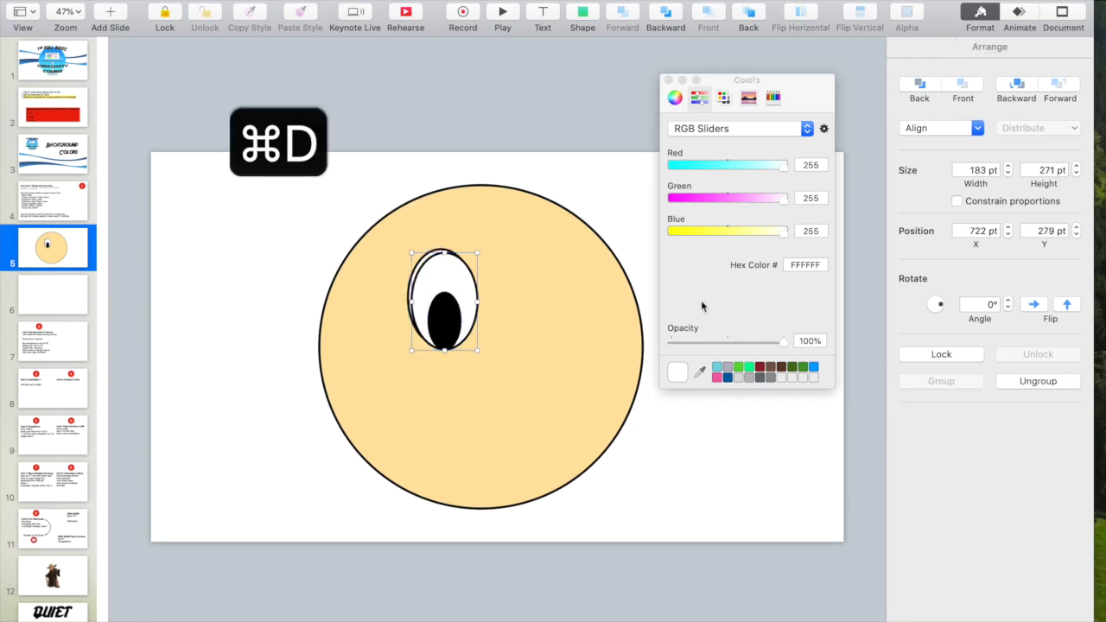
pyautogui.moveTo(446, 297); pyautogui.dragTo(519, 311)
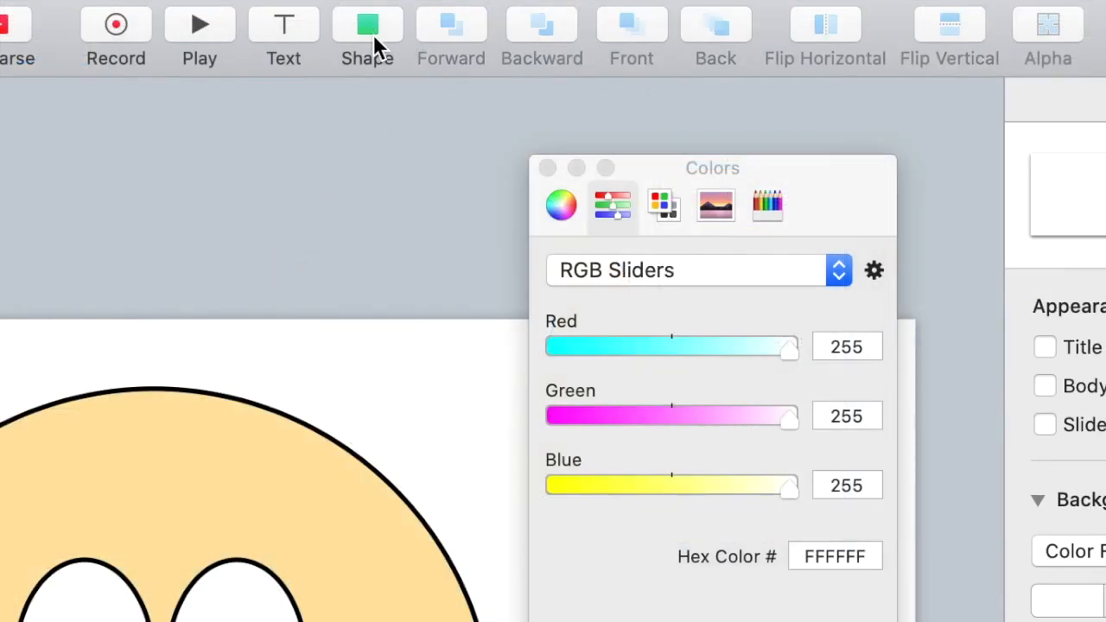
# Draw a curved pen-line smile below the eyes and thicken its stroke.
pyautogui.click(366, 24)
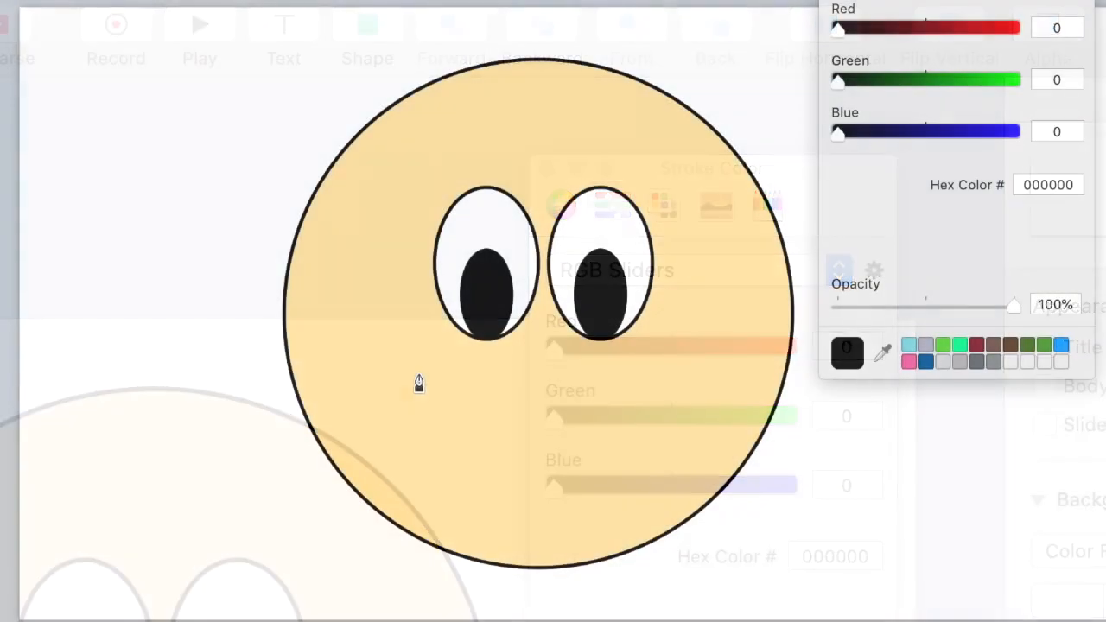
pyautogui.moveTo(418, 380); pyautogui.dragTo(537, 482)
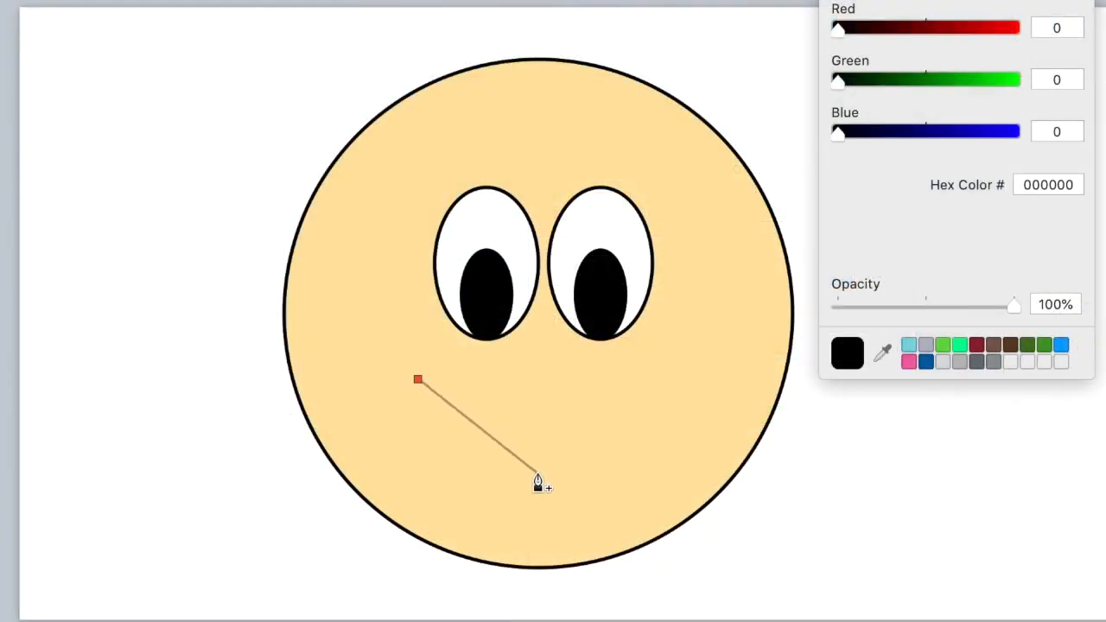
pyautogui.click(646, 388)
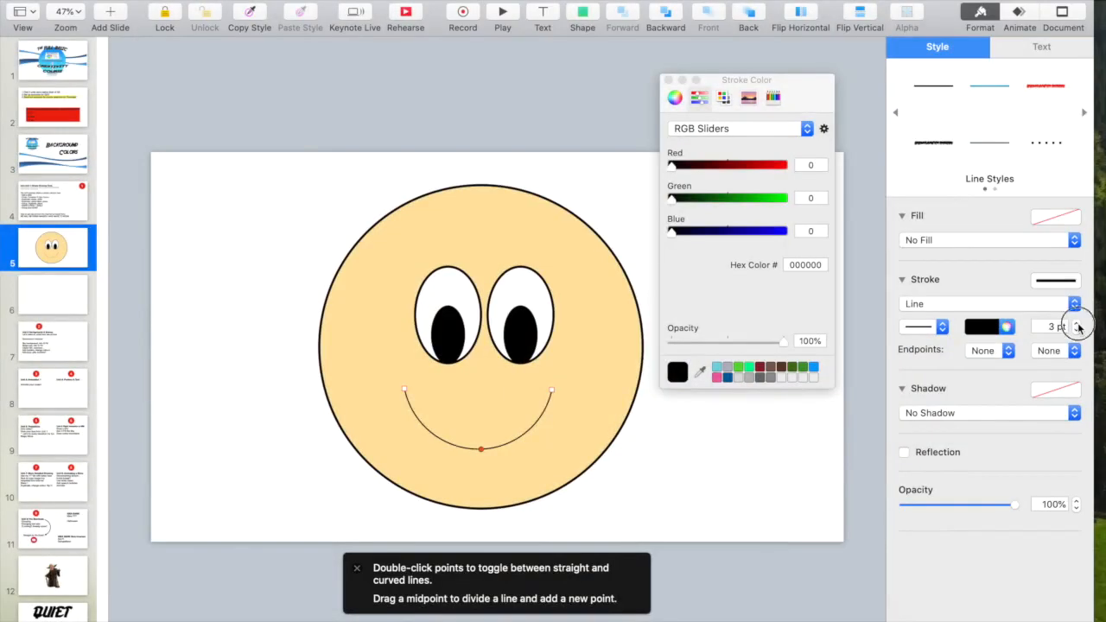
pyautogui.click(1077, 323)
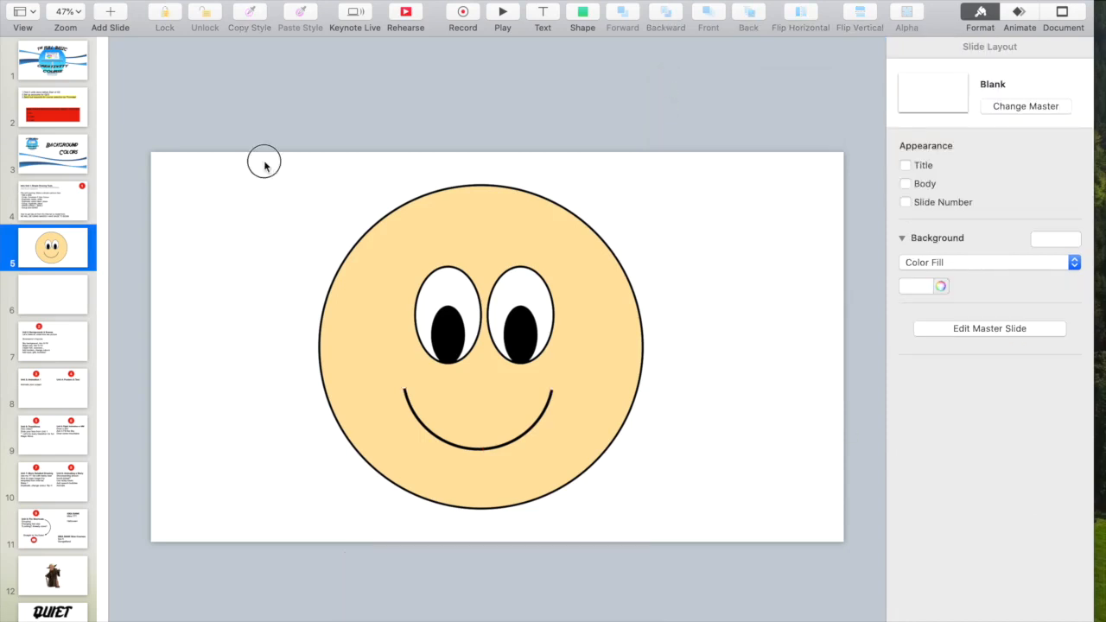
# Group circle, eyes and smile into one face object and shrink it to about half size.
pyautogui.click(480, 346)
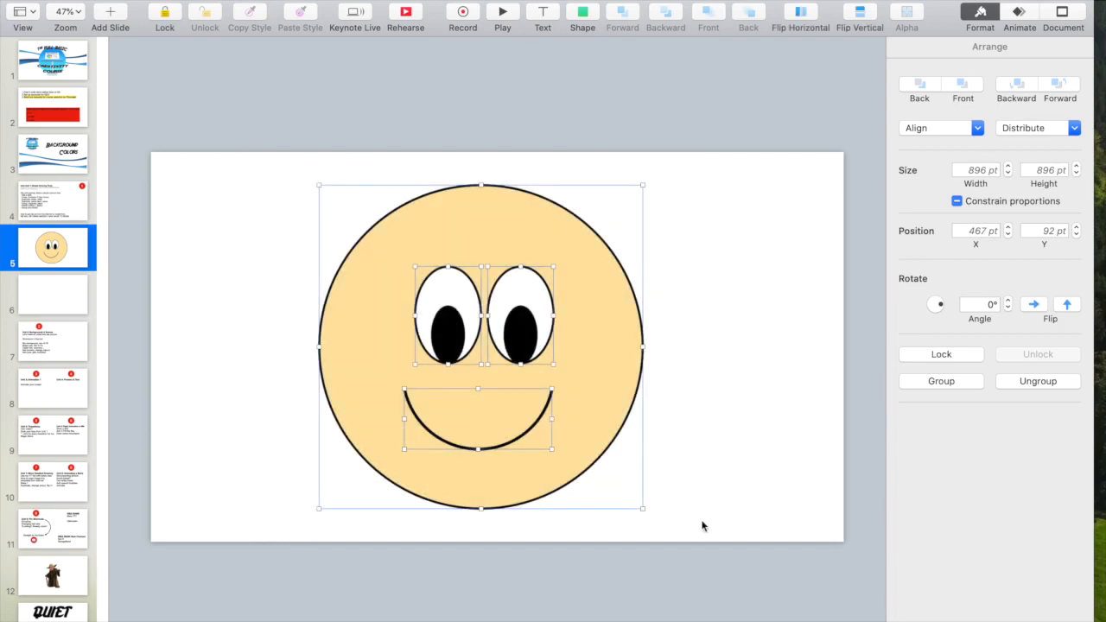
pyautogui.moveTo(937, 391)
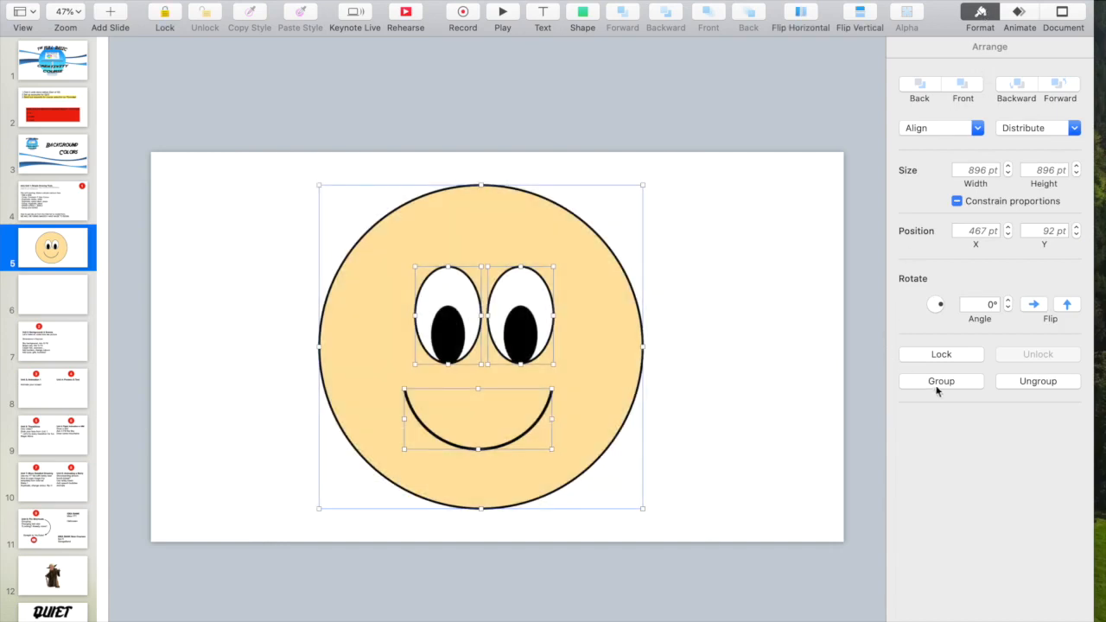
pyautogui.click(940, 382)
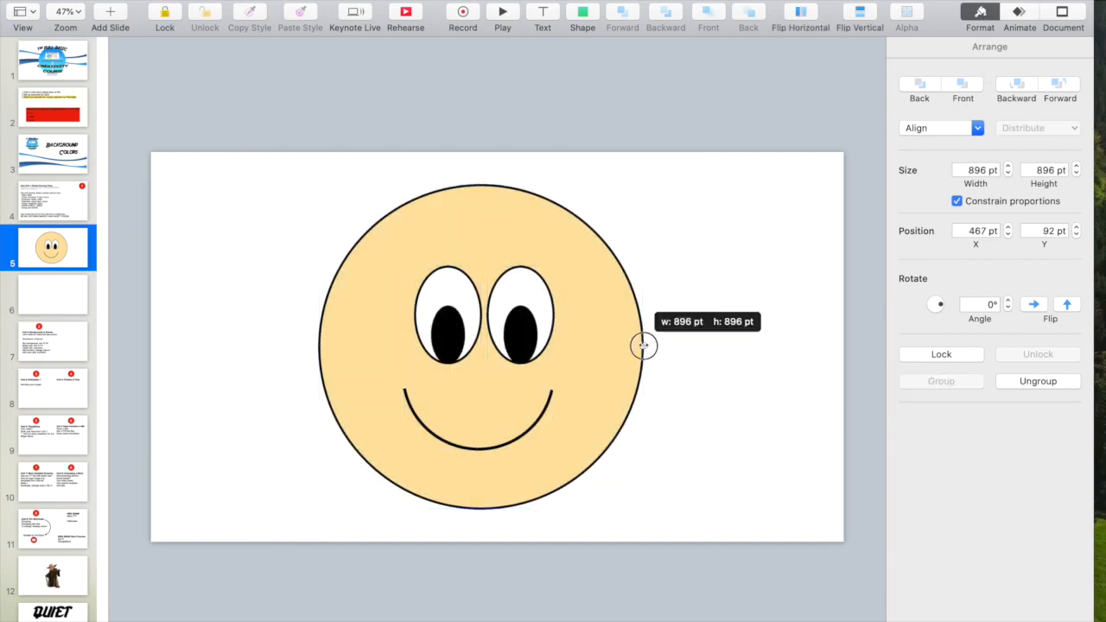
pyautogui.moveTo(643, 345); pyautogui.dragTo(395, 308)
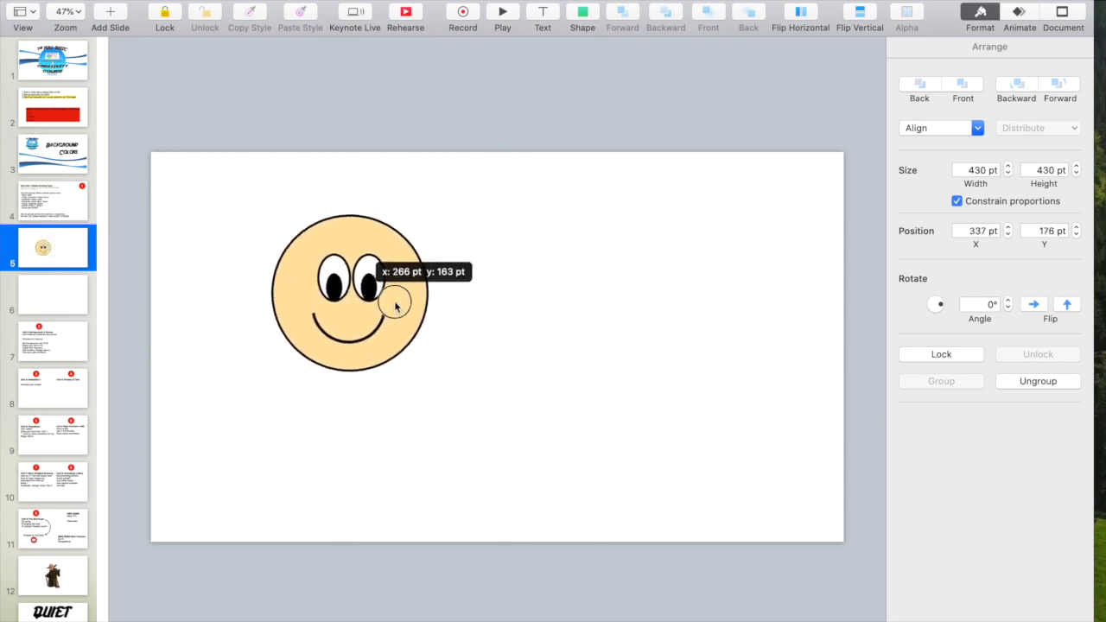
# Check the instructions slide, then enlarge the grouped face to fill the slide centre.
pyautogui.click(52, 201)
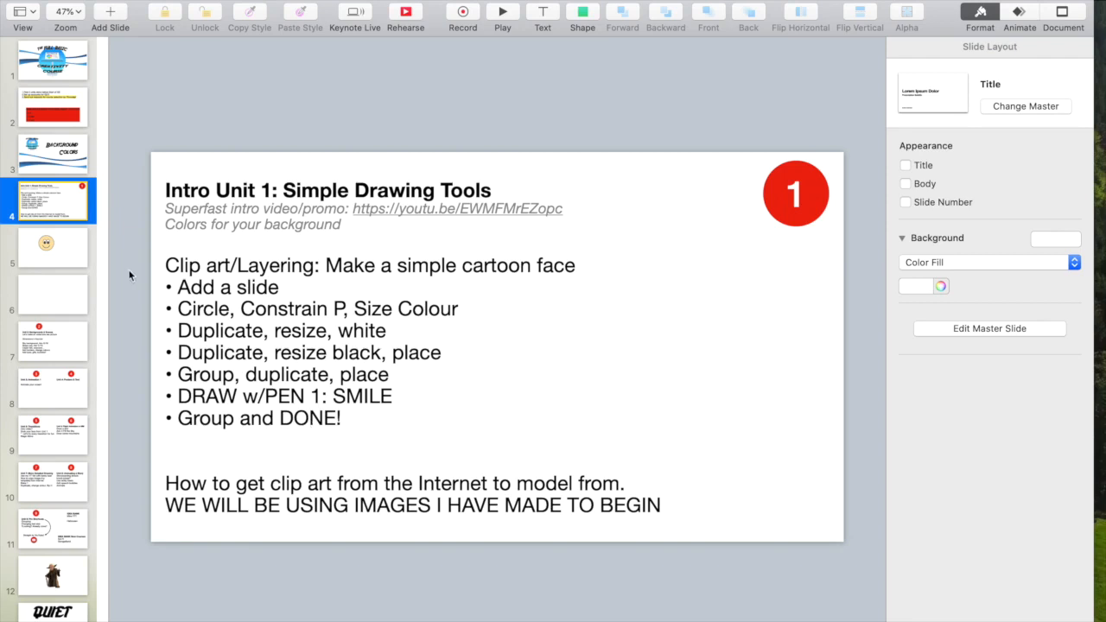
pyautogui.click(52, 247)
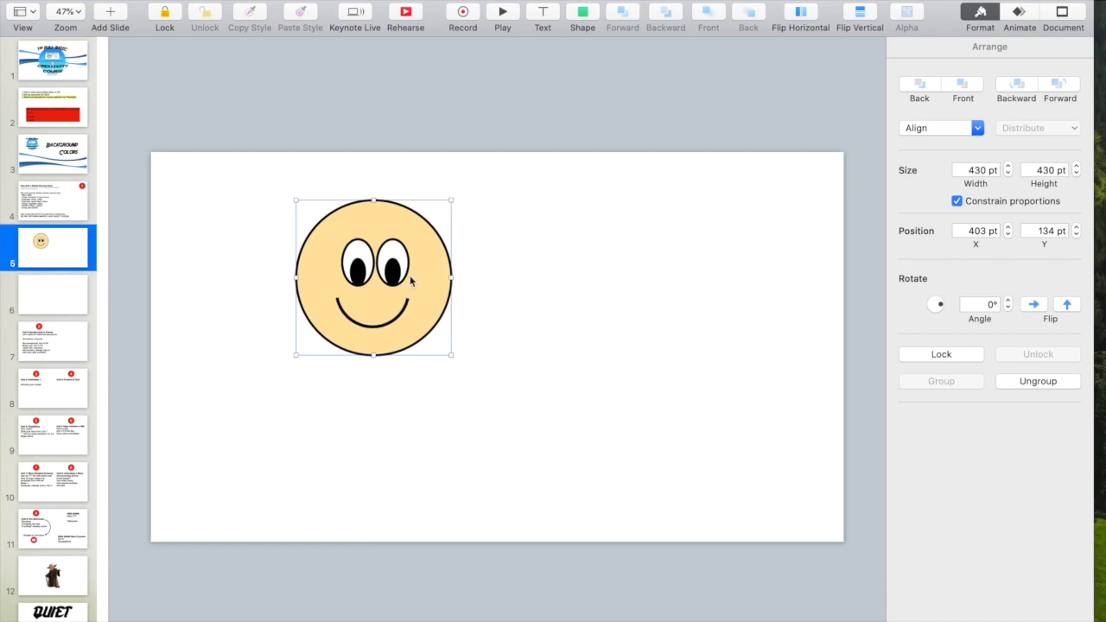
pyautogui.moveTo(429, 313)
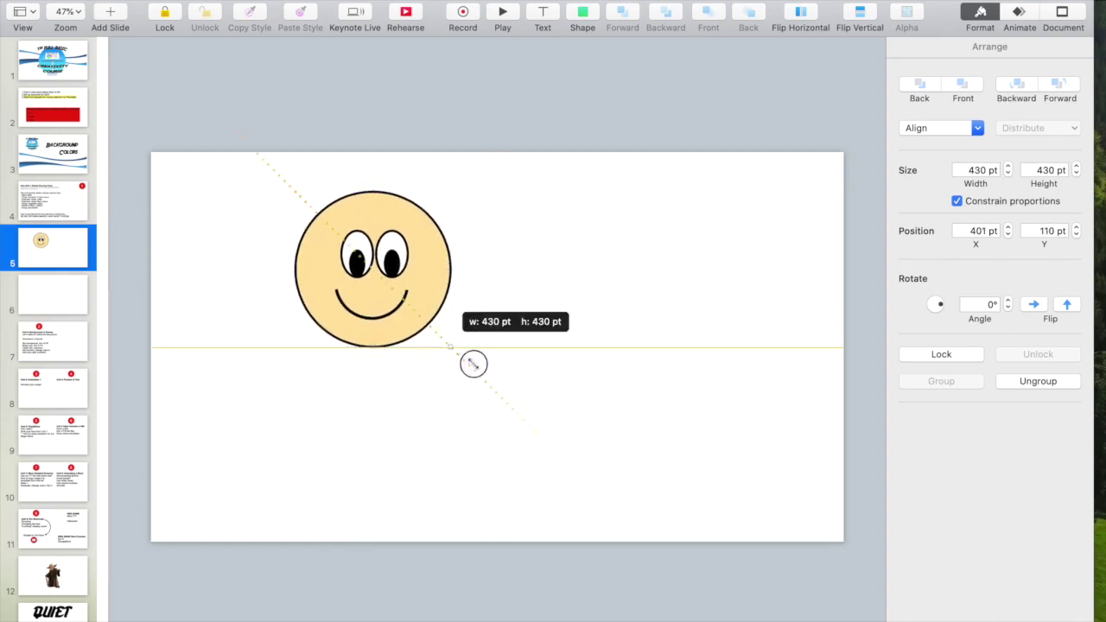
pyautogui.moveTo(474, 363); pyautogui.dragTo(586, 380)
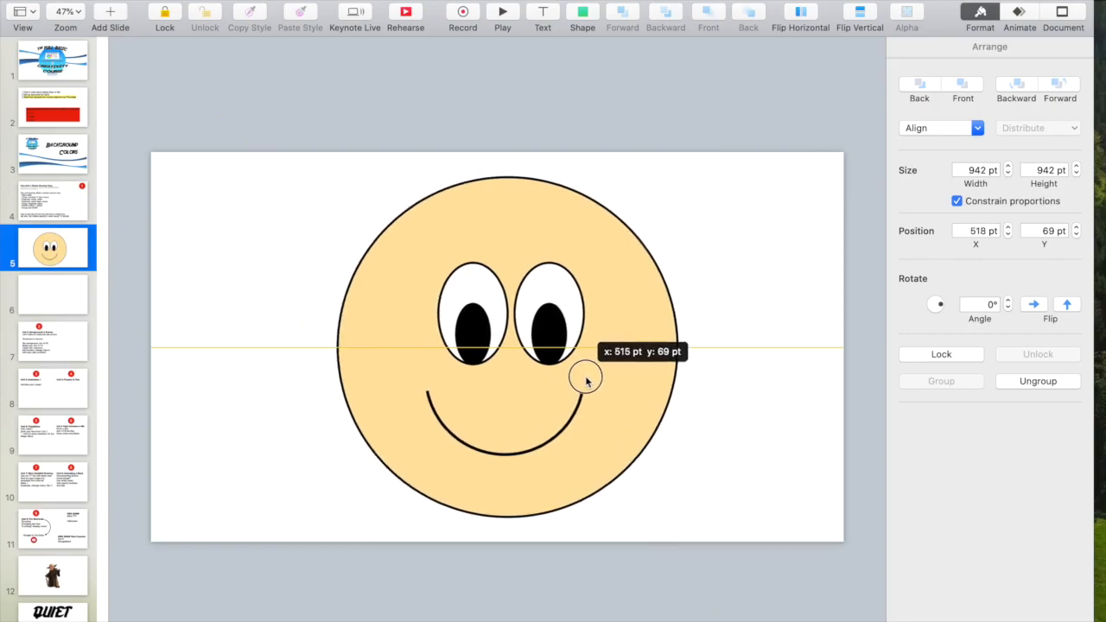